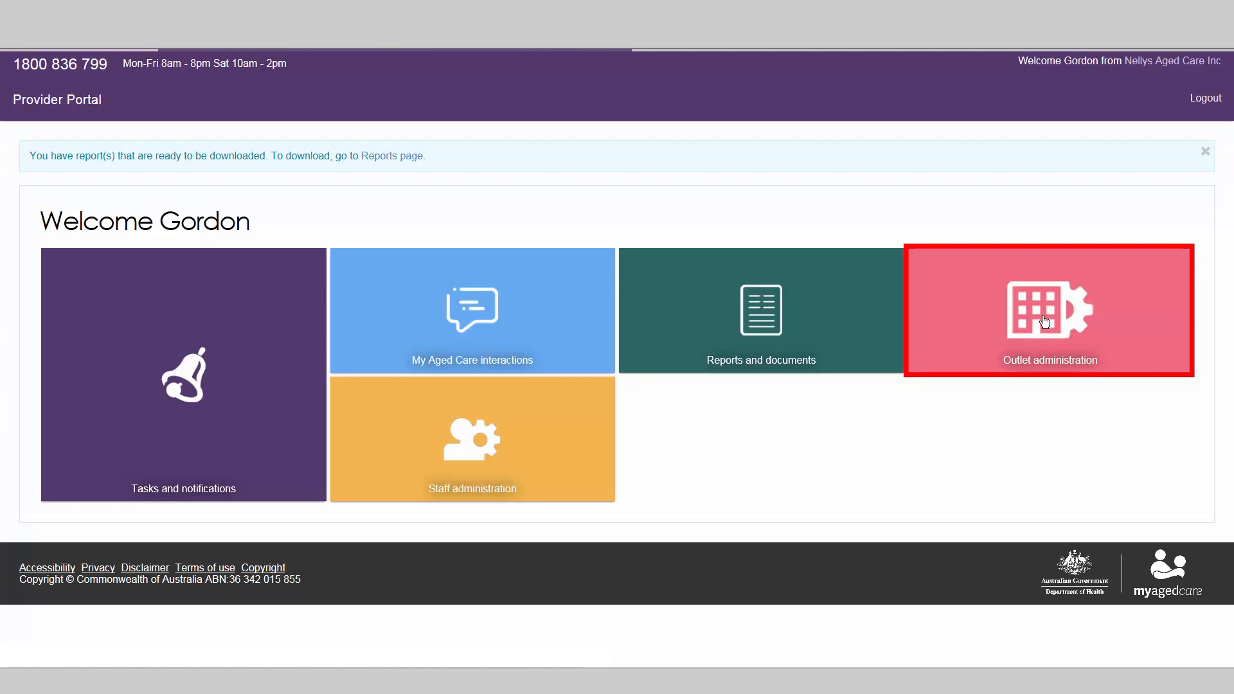
Open the Green Package Aged Care outlet's service items list from Outlet administration
click(1049, 309)
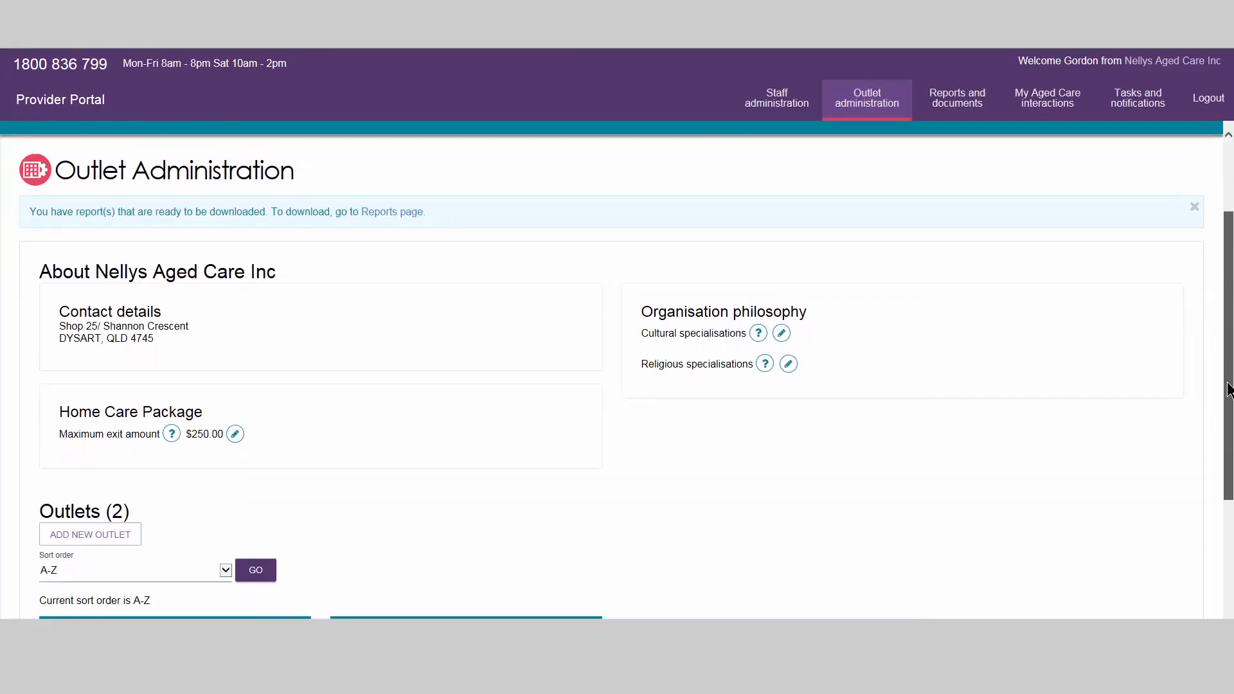
scroll(down, 3)
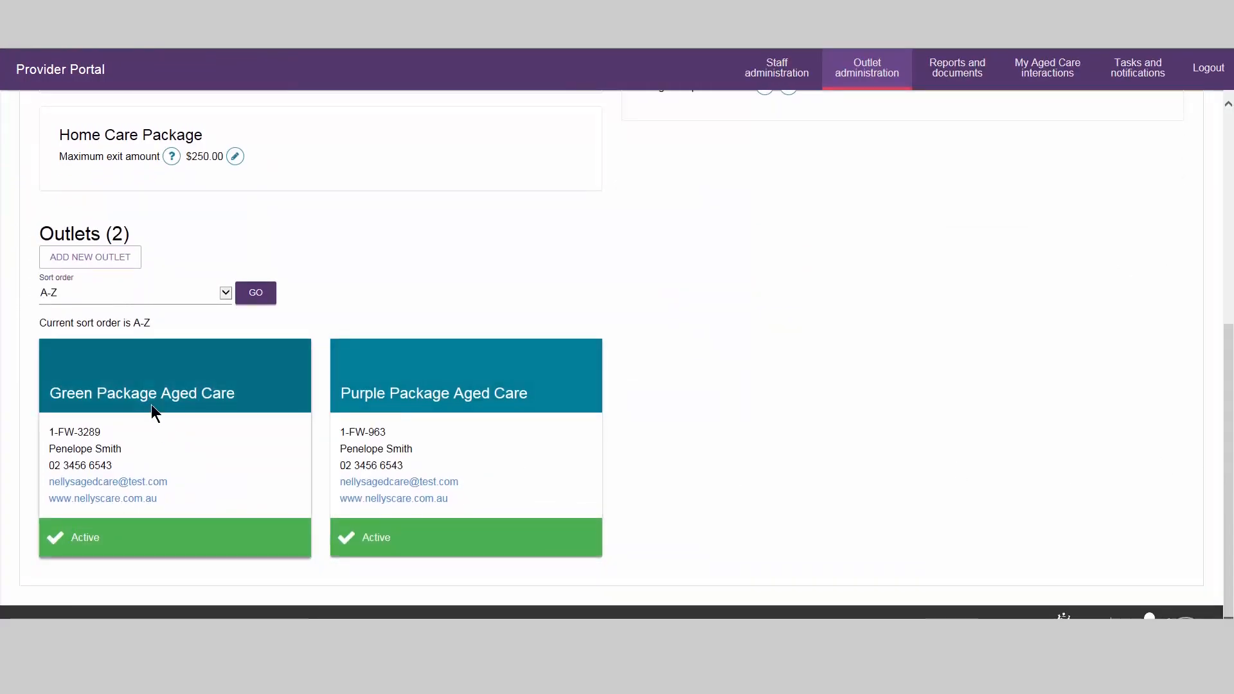
mouse_move(142, 393)
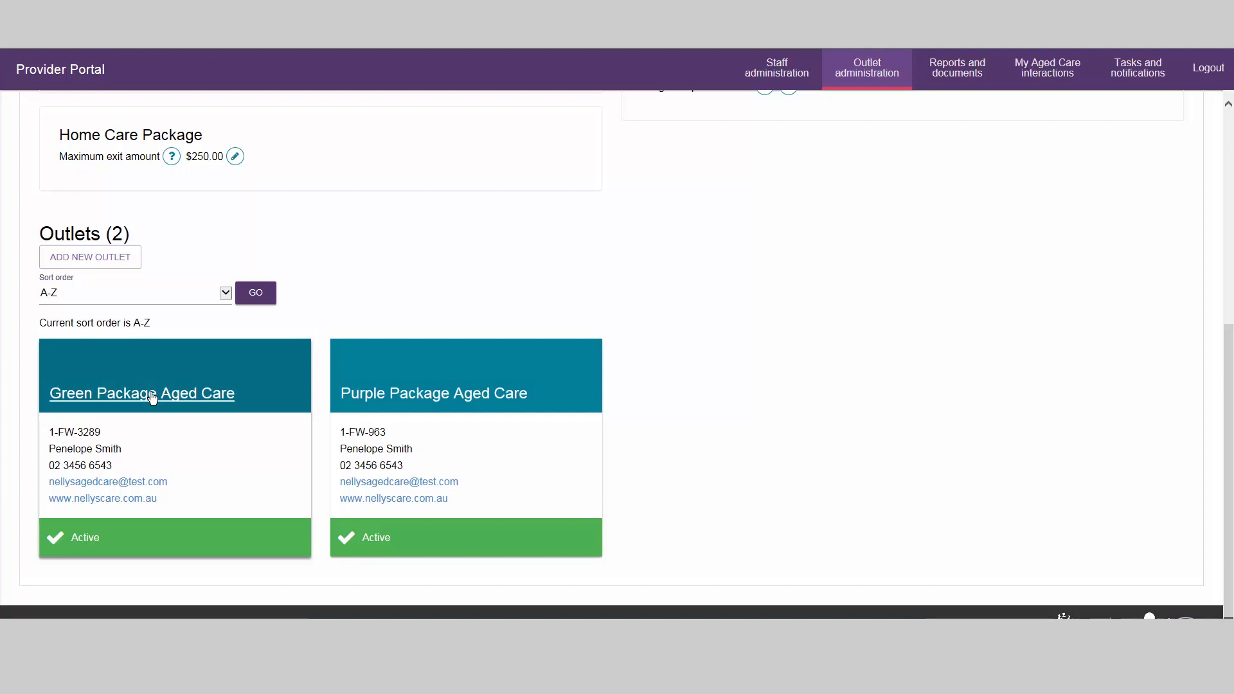
click(141, 393)
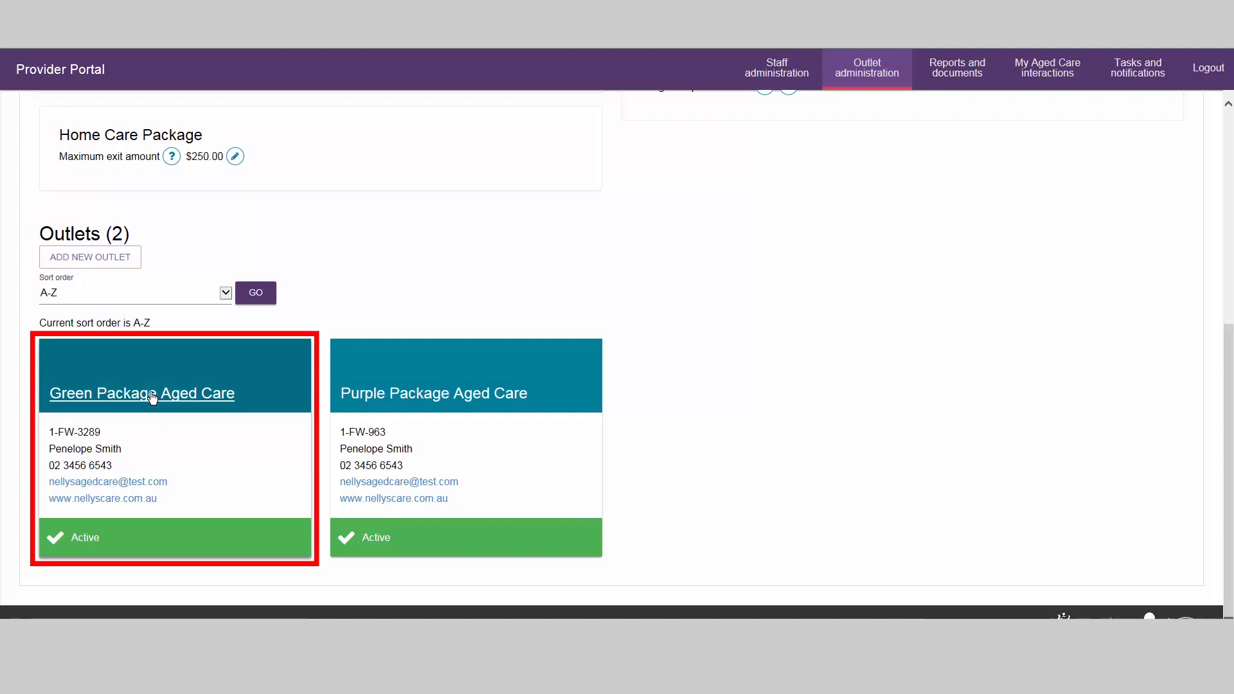
click(140, 394)
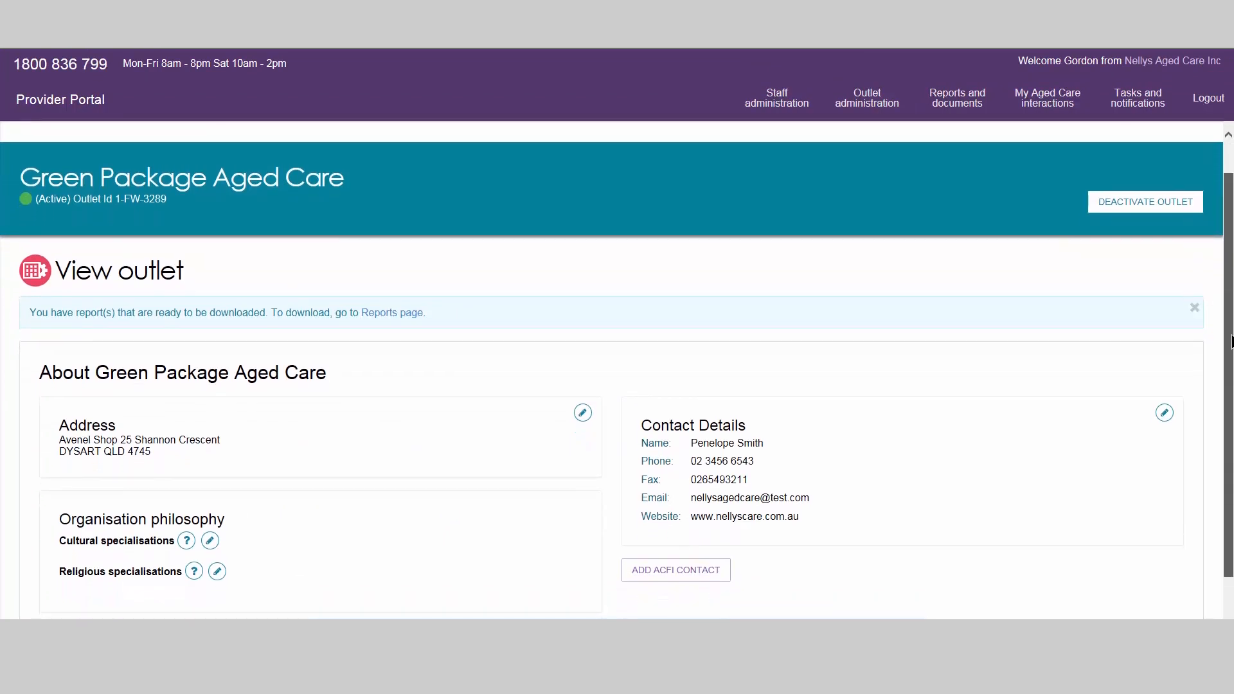
scroll(down, 3)
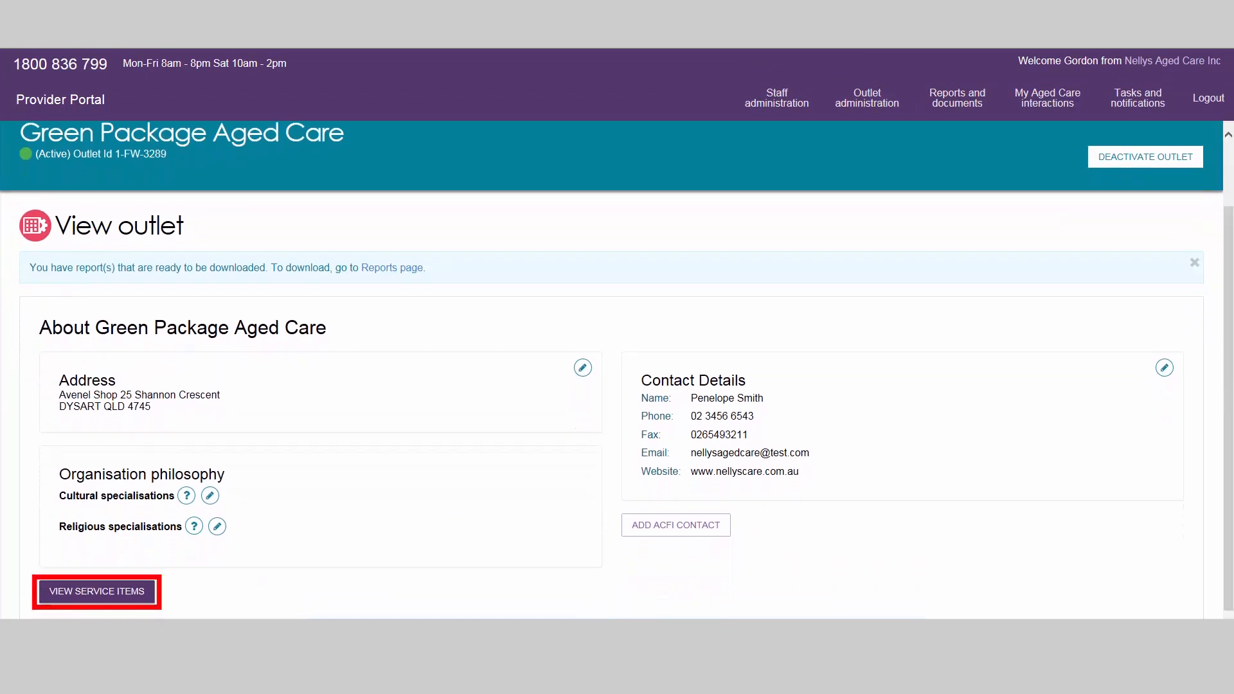
click(96, 592)
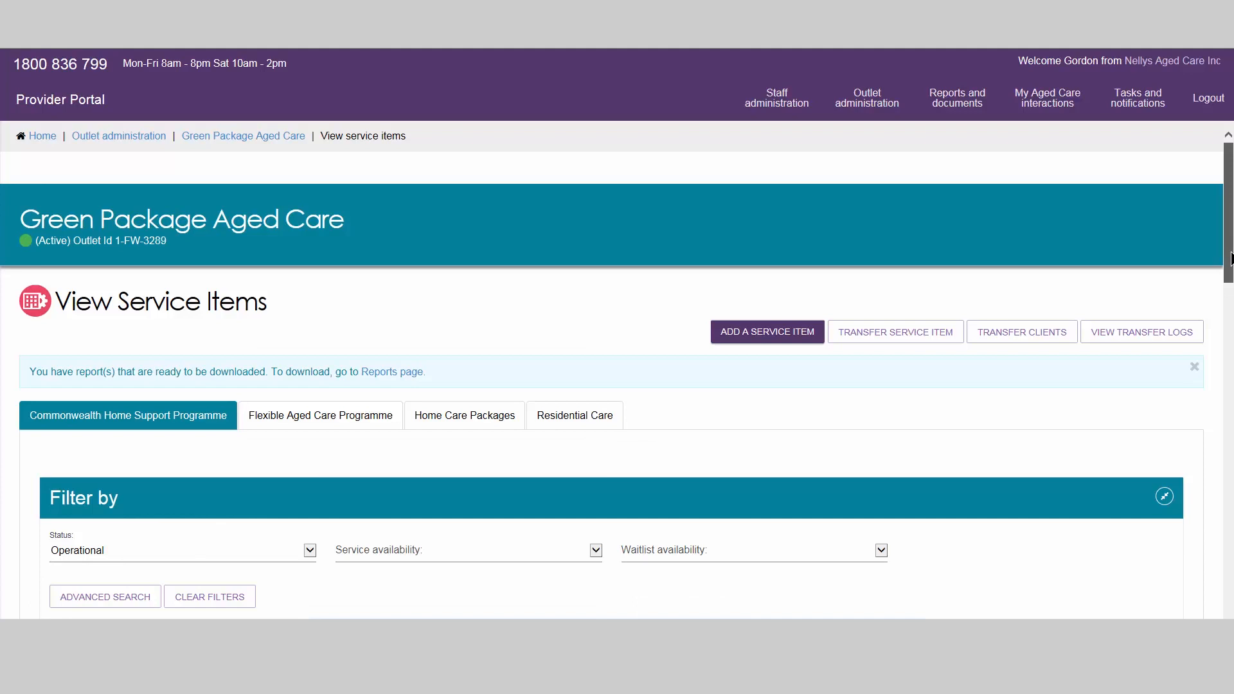
scroll(down, 3)
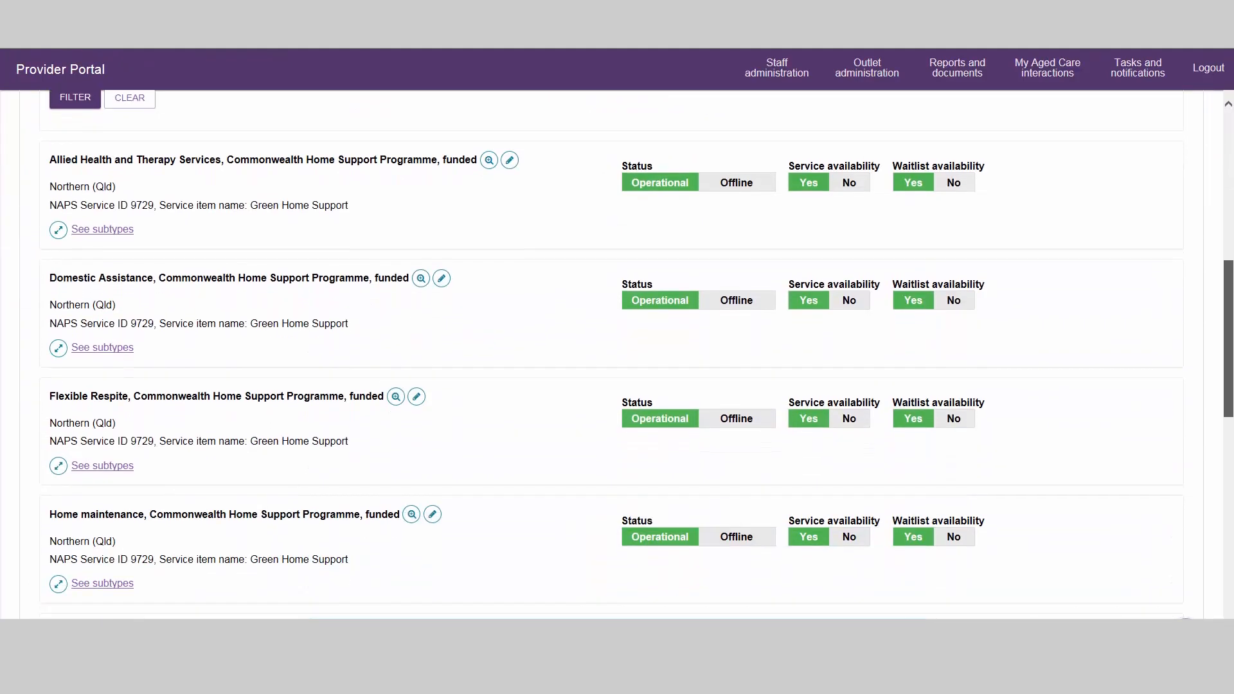
scroll(up, 3)
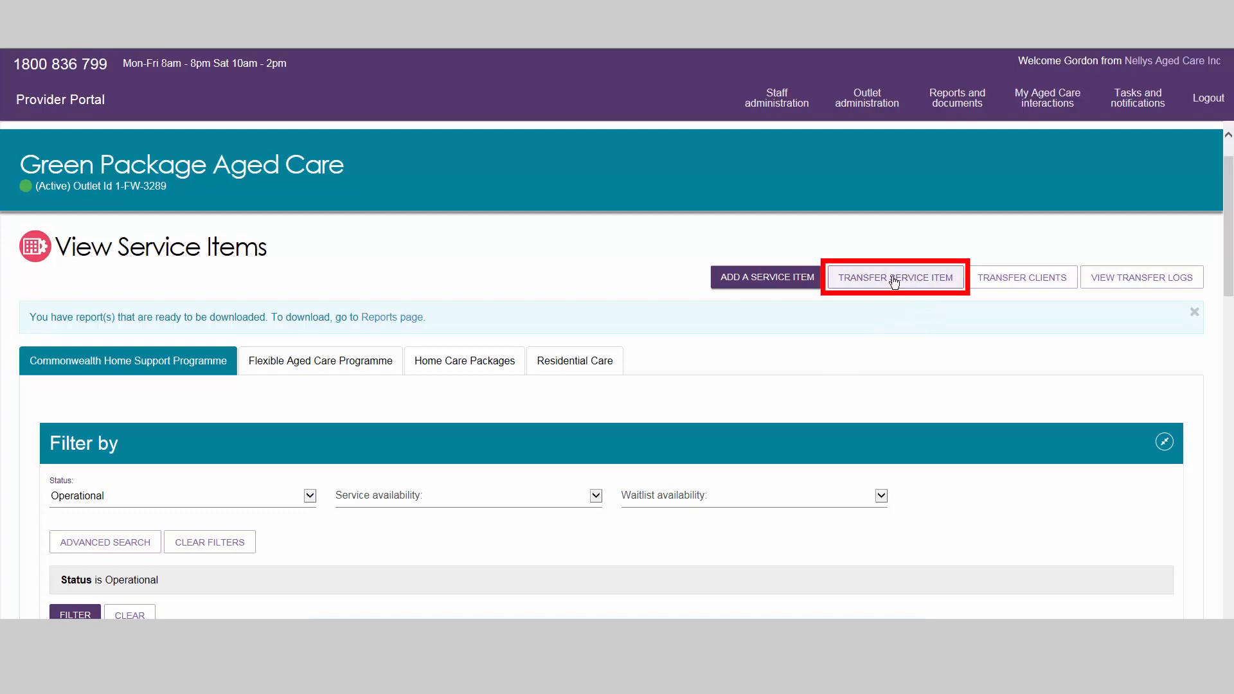
Start a service item transfer with Purple Package Aged Care as the destination outlet
click(894, 276)
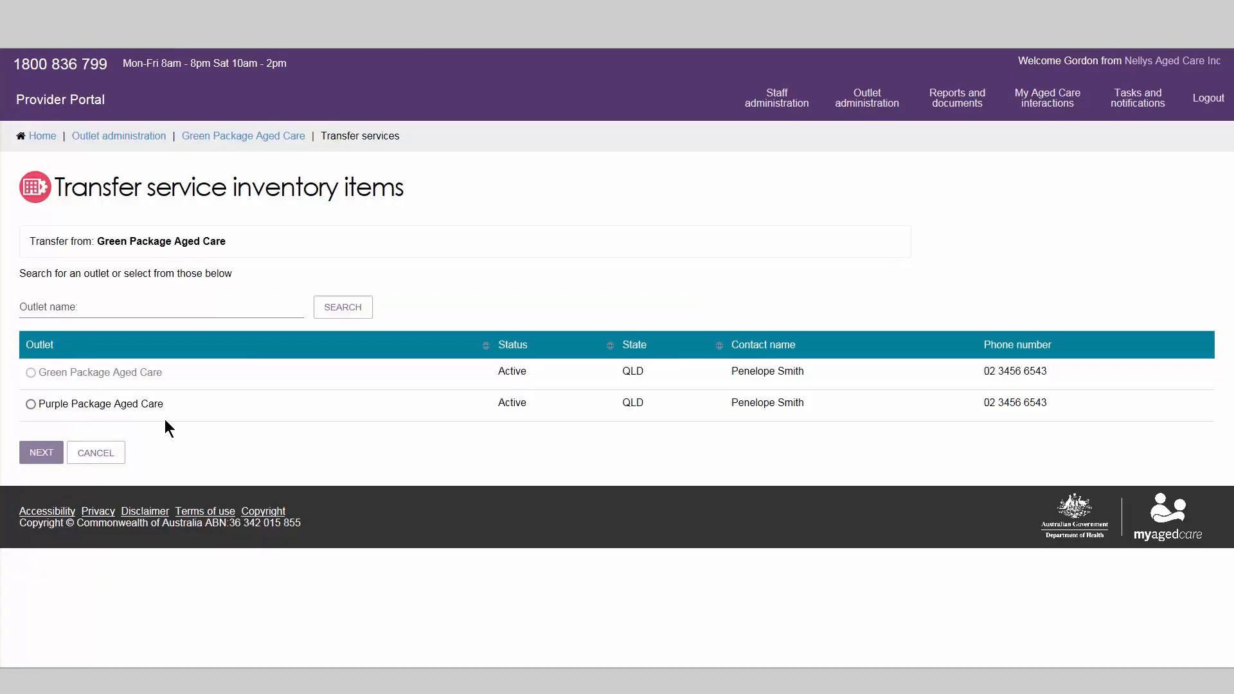
click(31, 404)
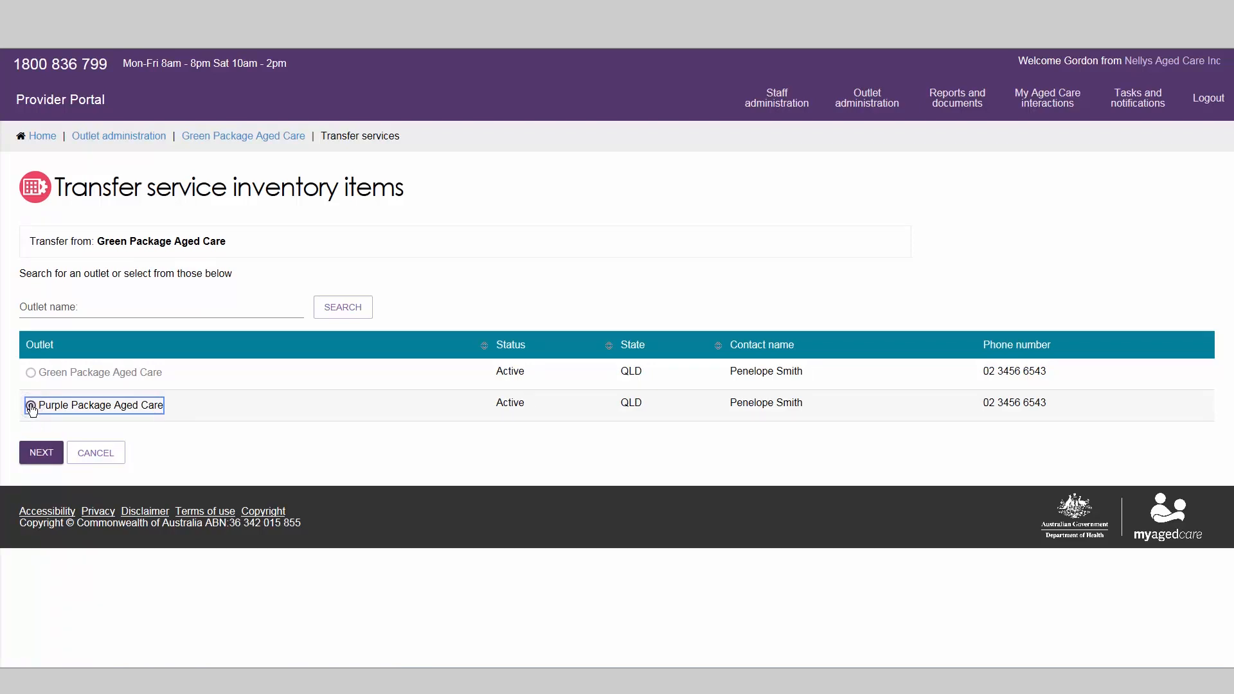
click(30, 405)
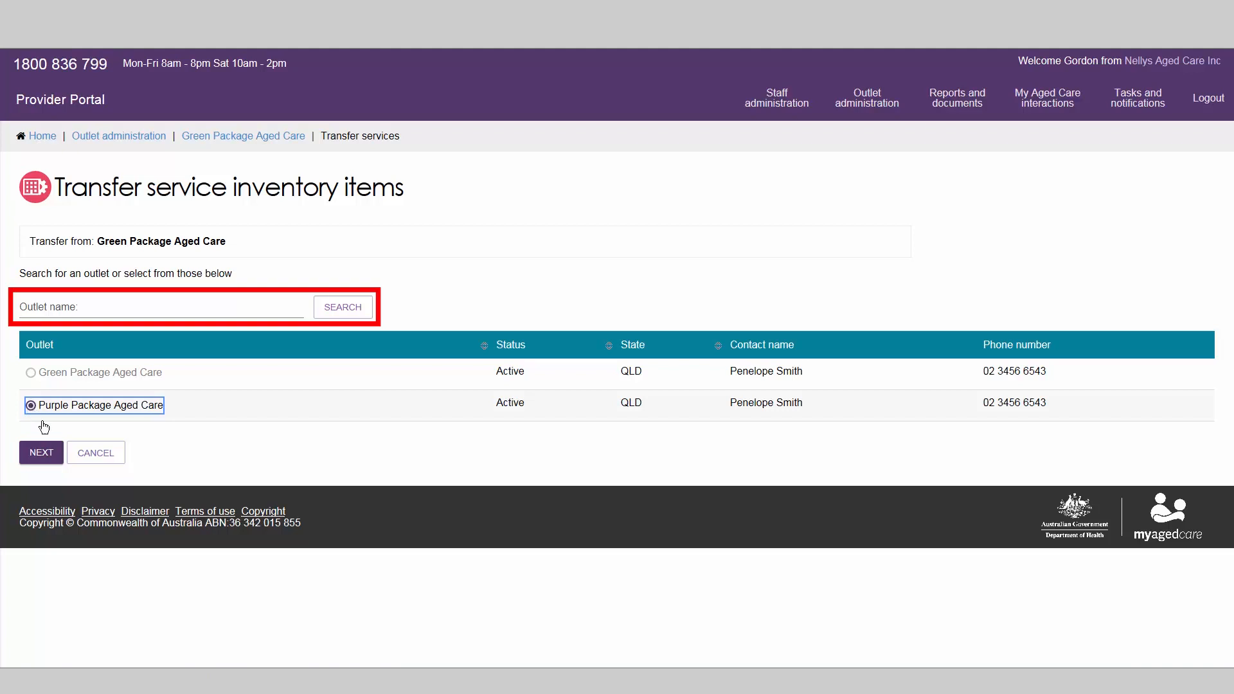
click(41, 453)
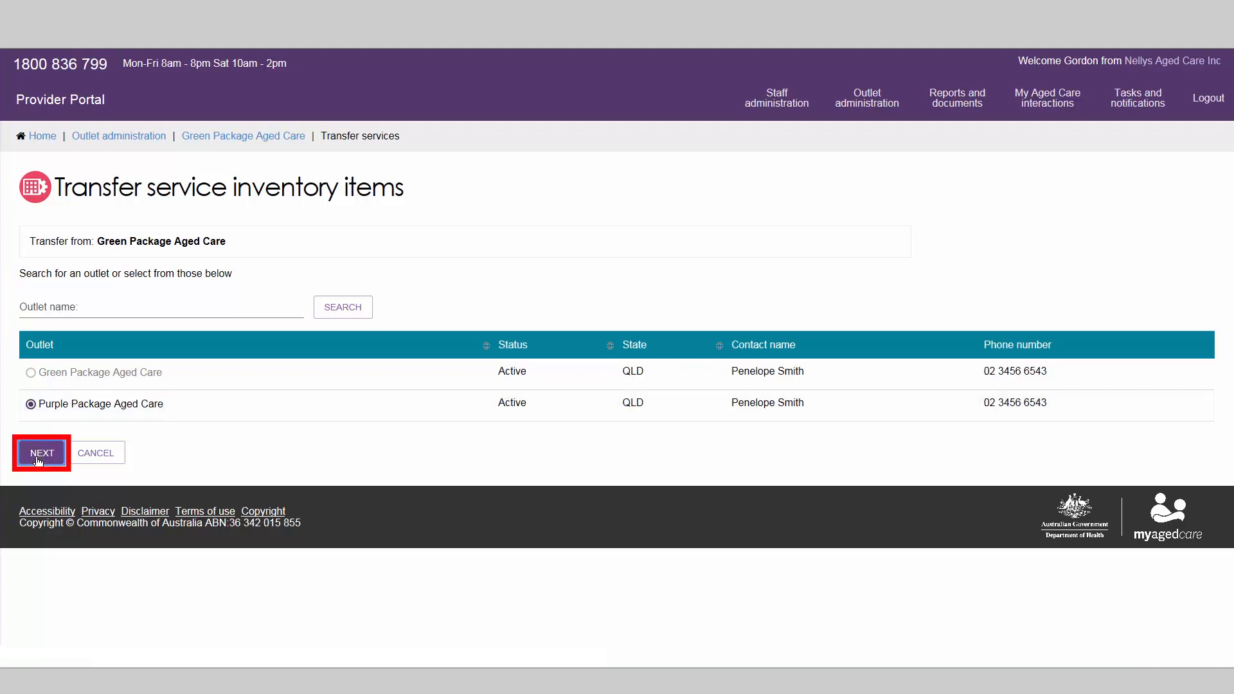
click(41, 452)
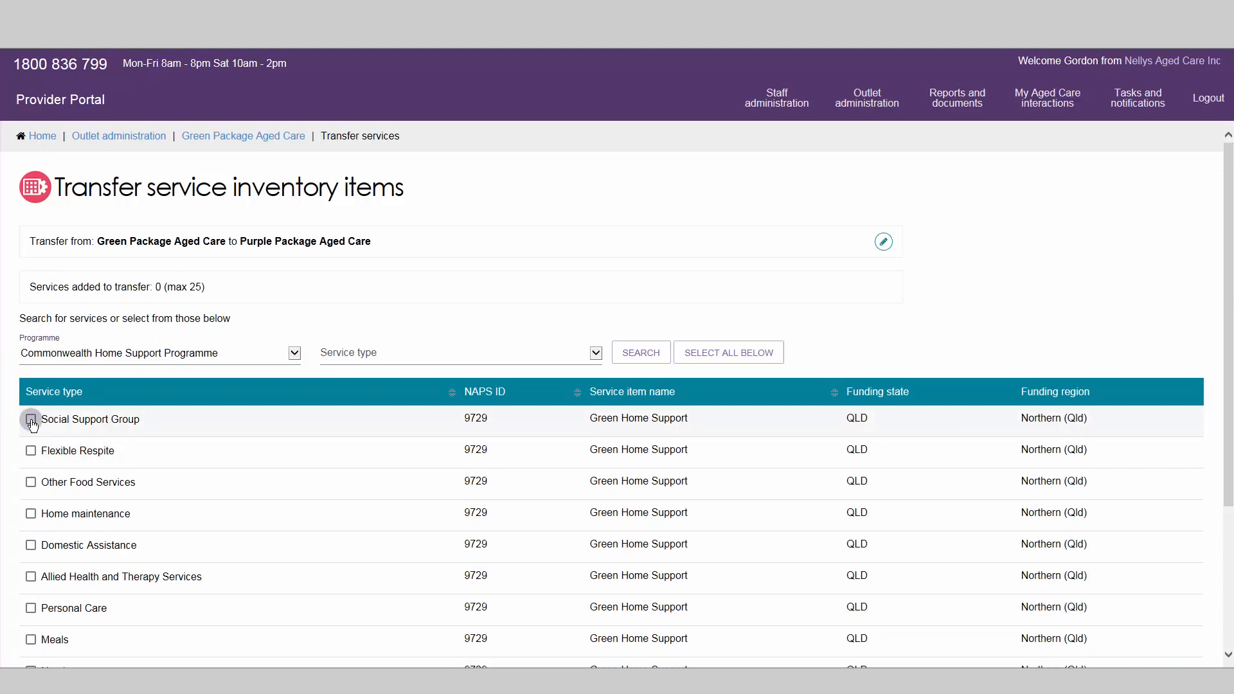
Select Social Support Group and Flexible Respite for transfer and proceed to review
click(31, 419)
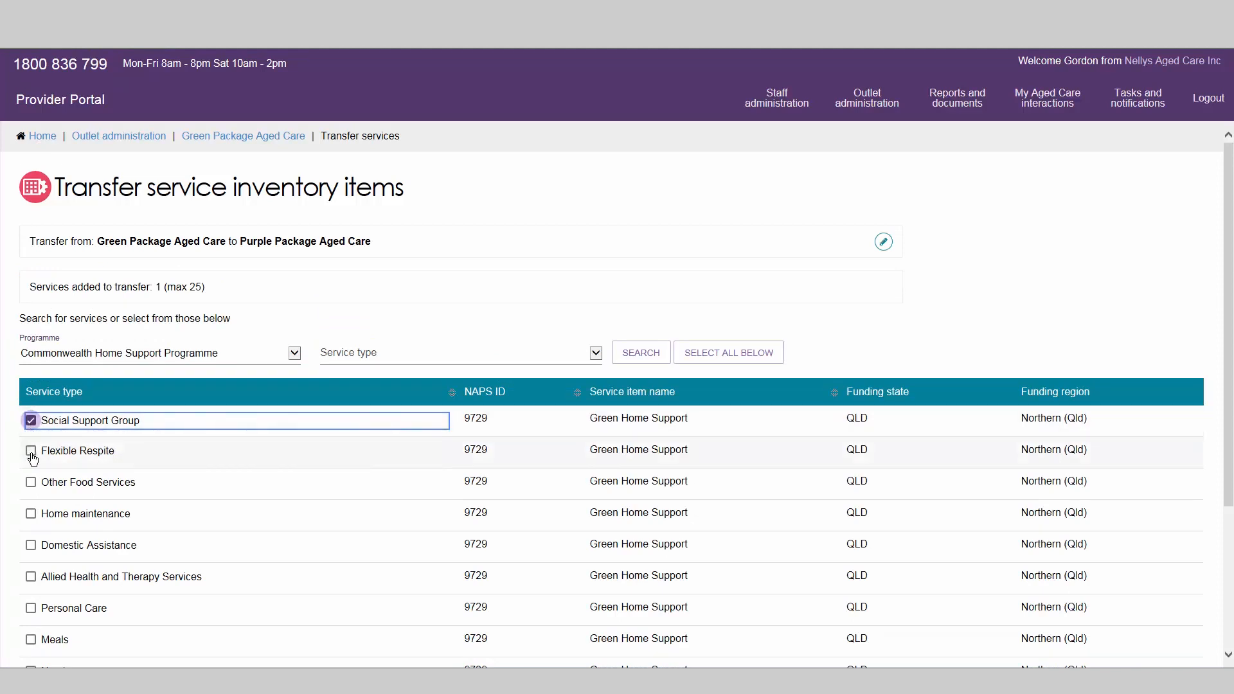
click(31, 450)
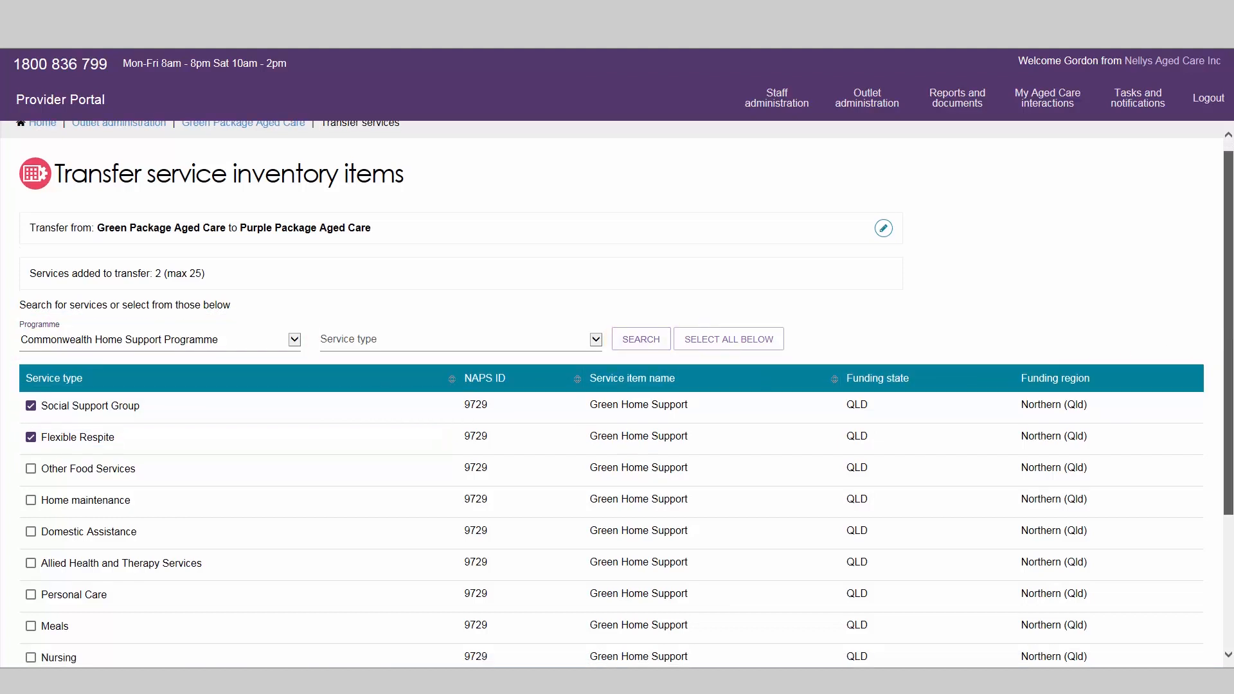
scroll(down, 3)
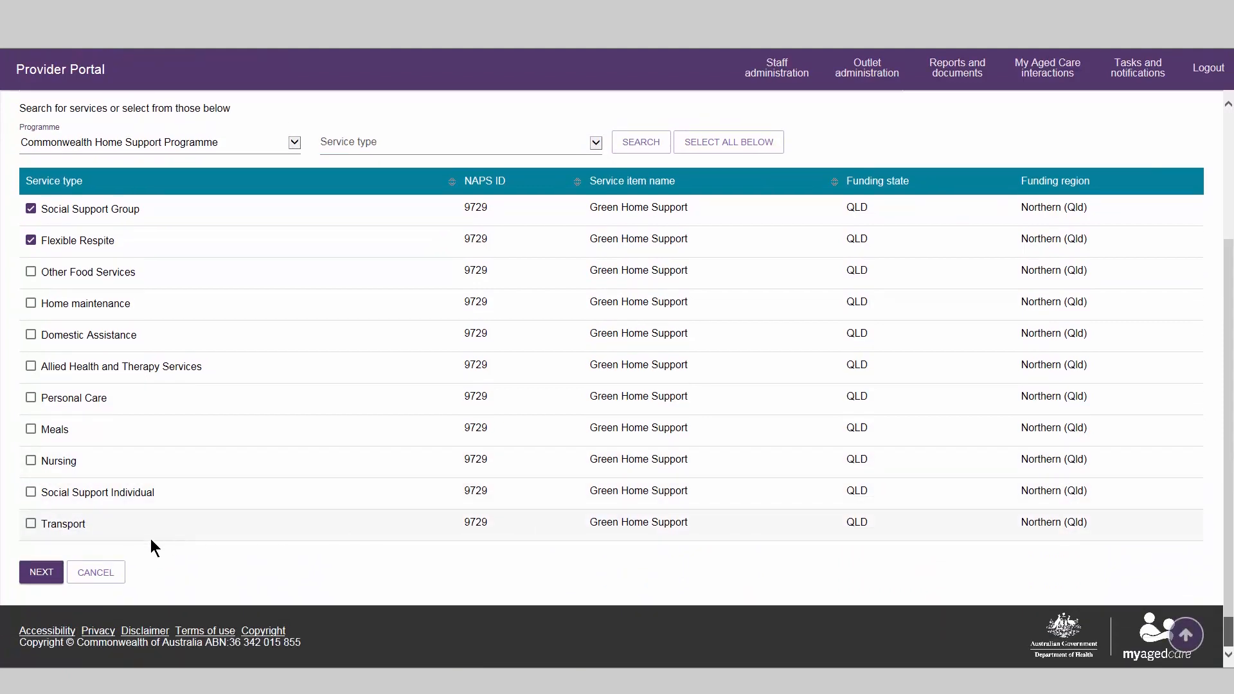
mouse_move(41, 573)
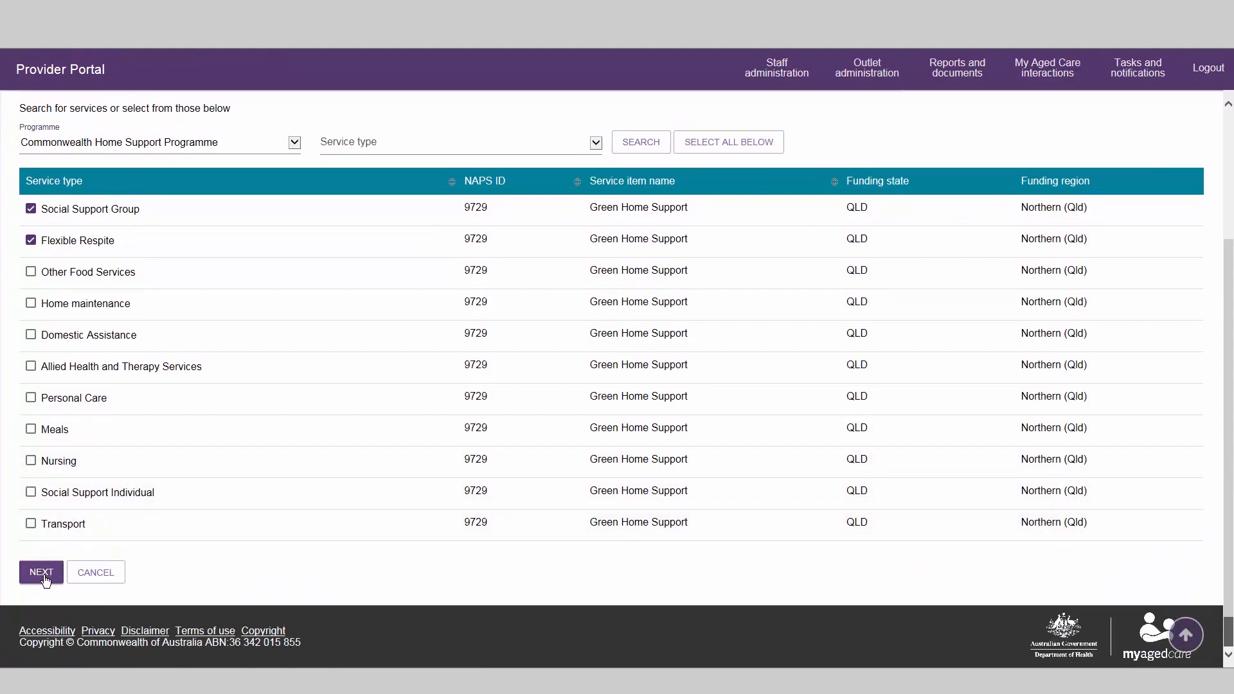
click(42, 573)
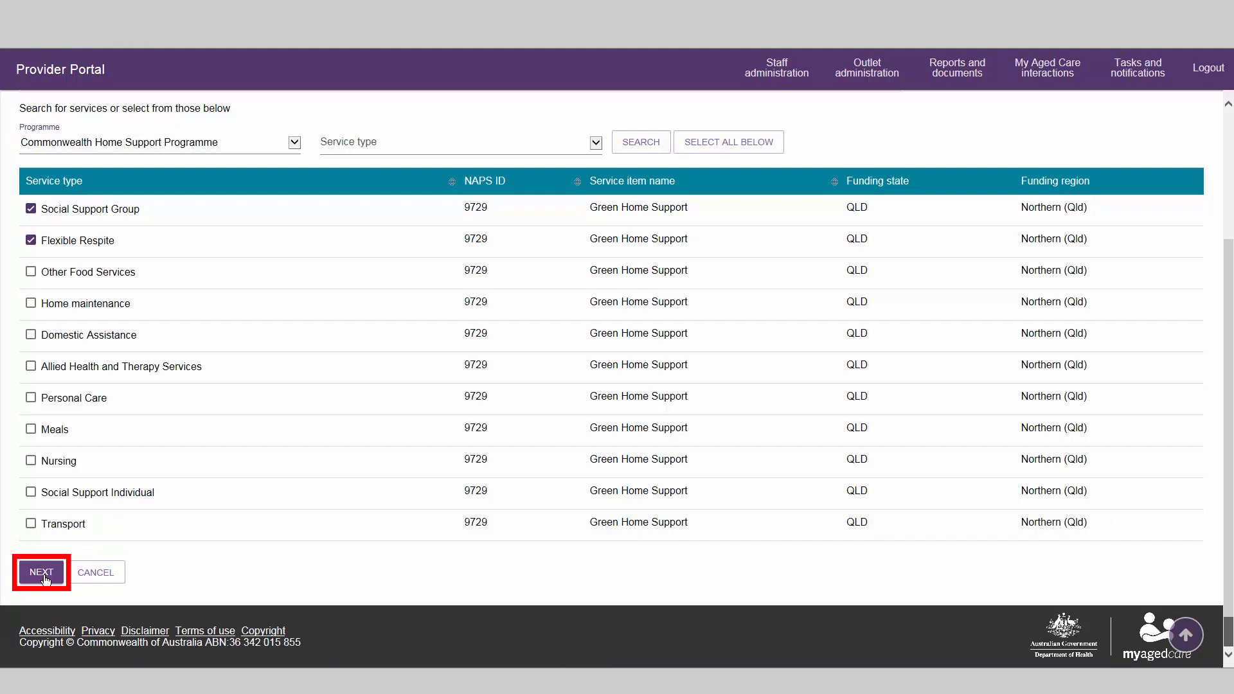
click(40, 572)
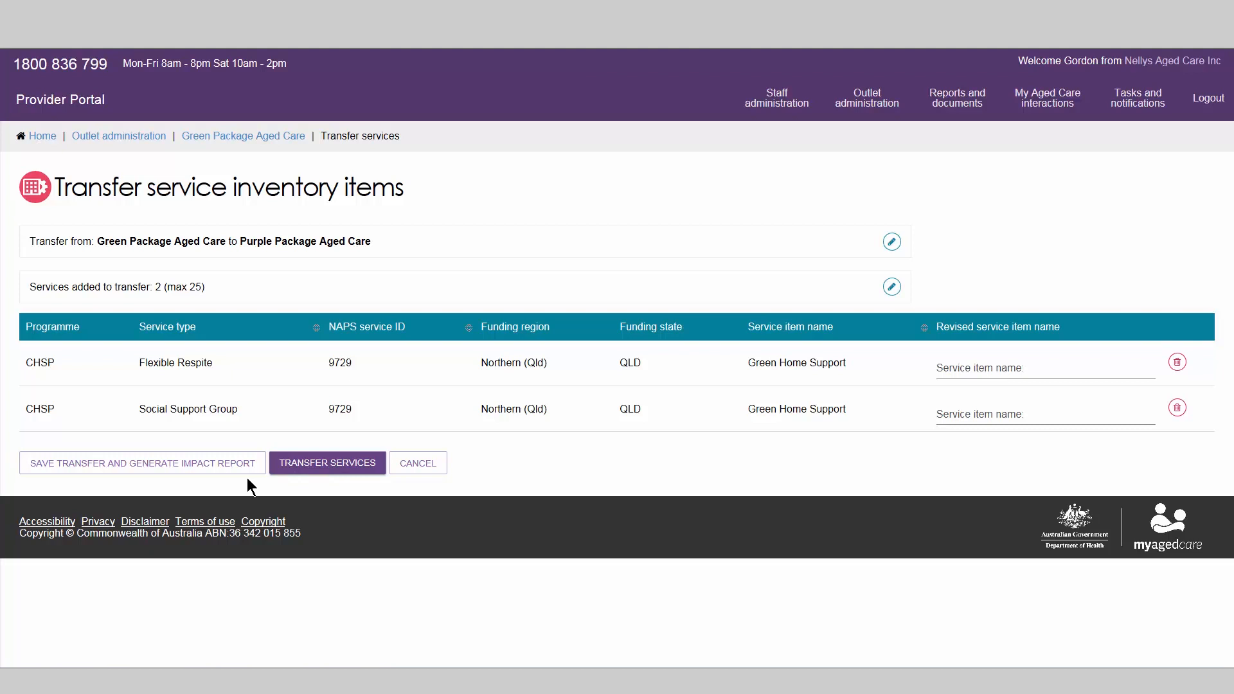
mouse_move(141, 463)
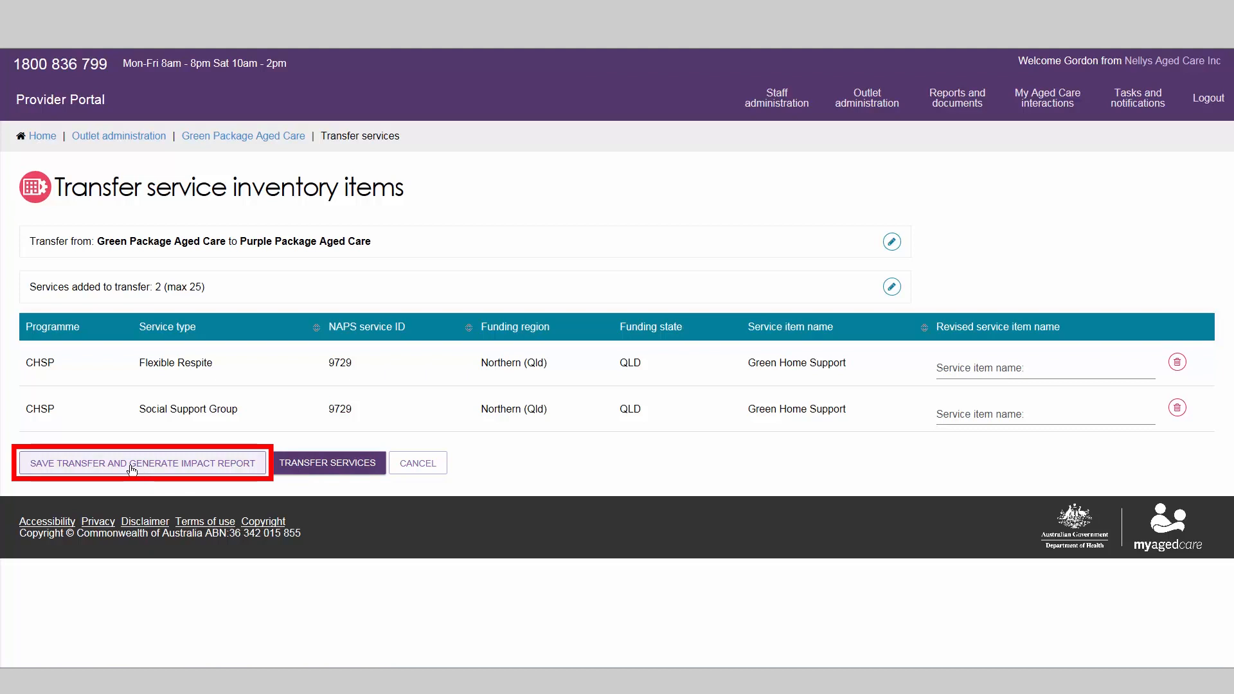
Save the Purple Package Aged Care transfer and generate its impact report
click(141, 462)
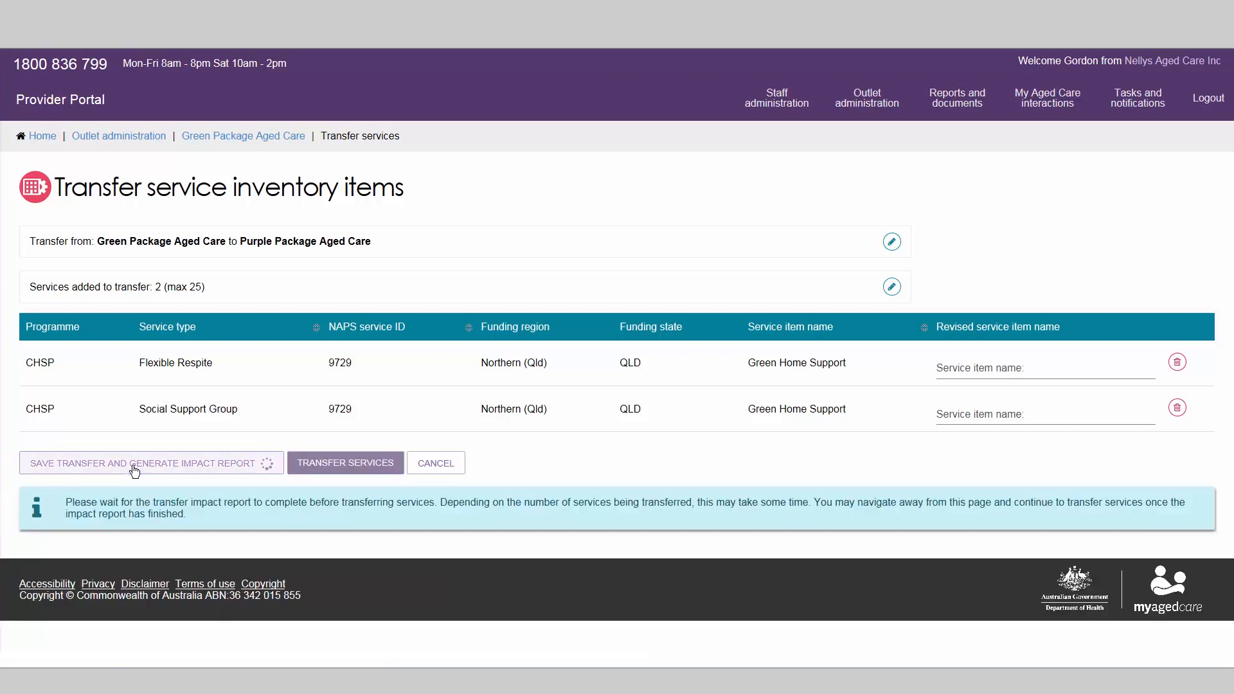
click(144, 463)
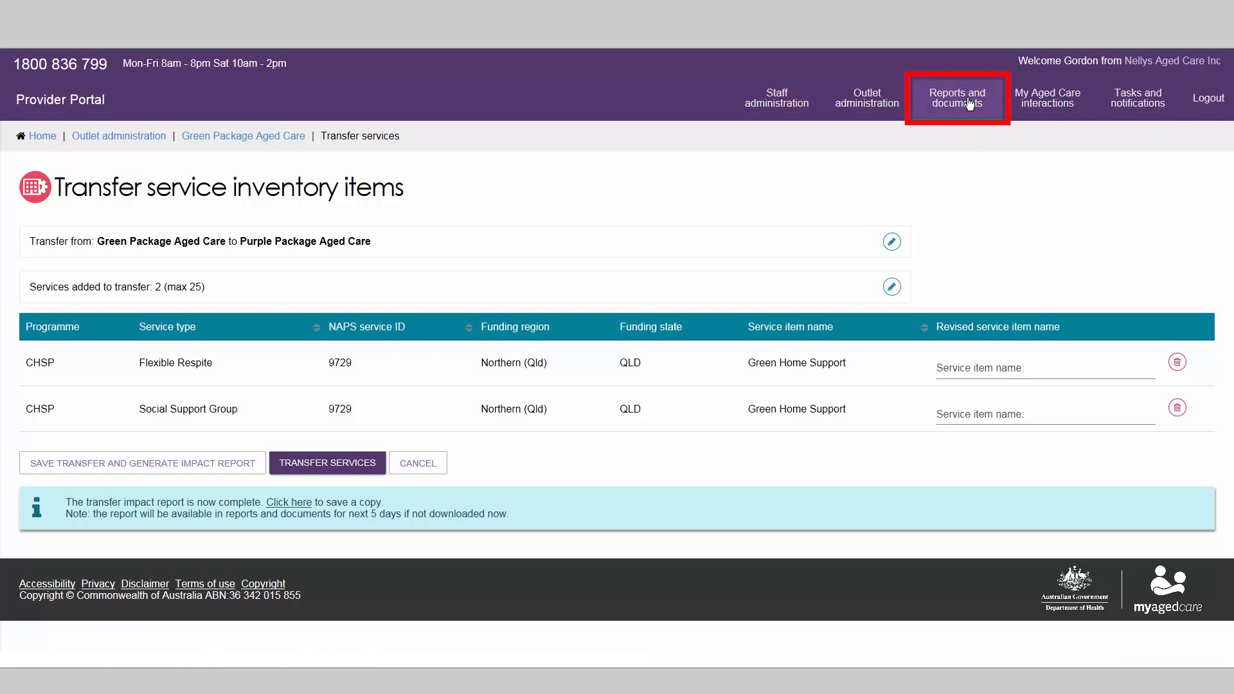
mouse_move(776, 175)
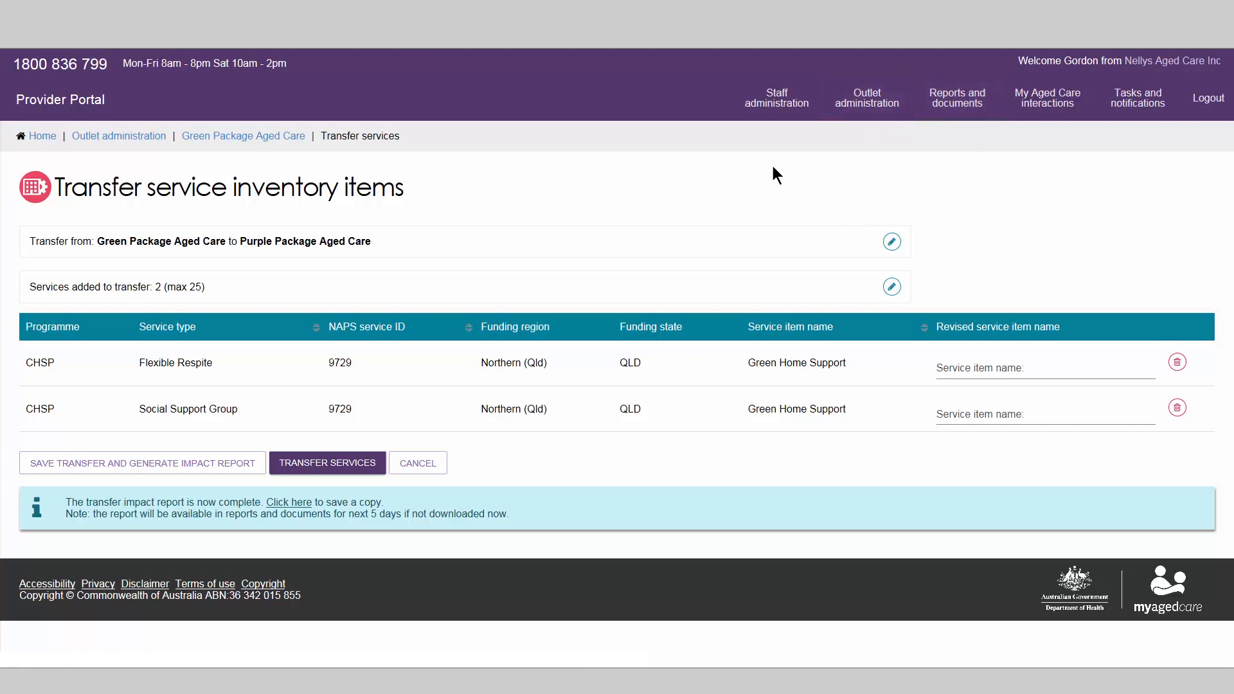
mouse_move(519, 315)
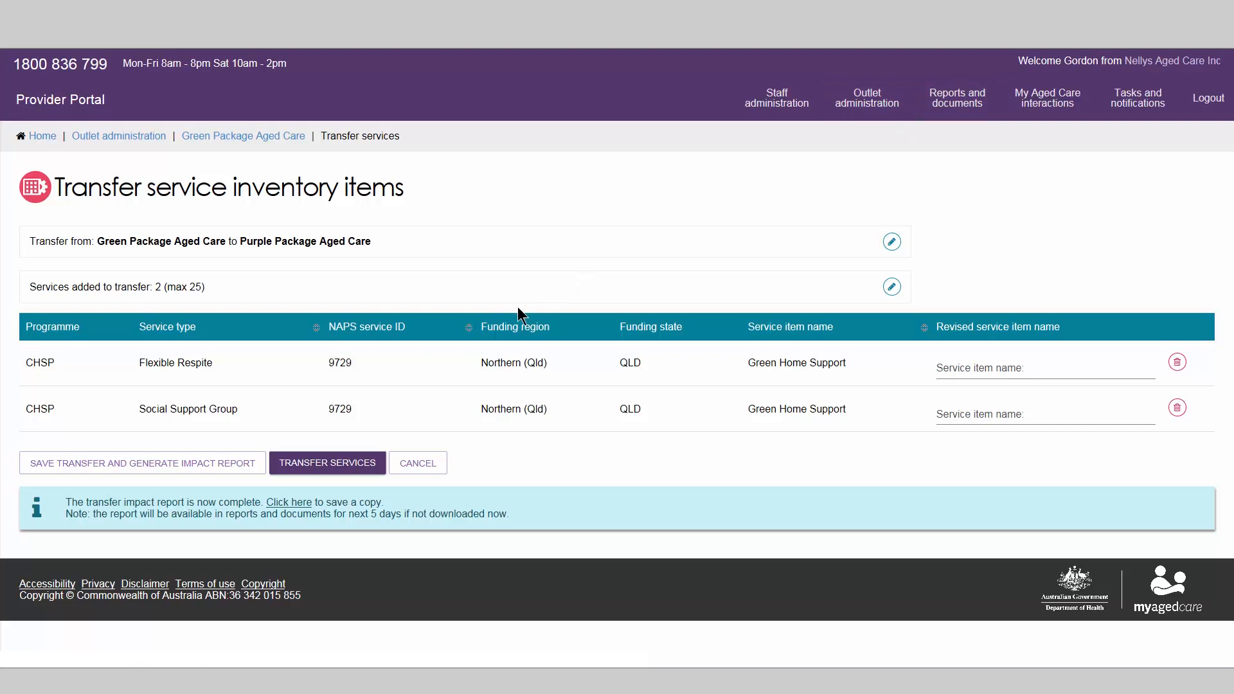
mouse_move(425, 372)
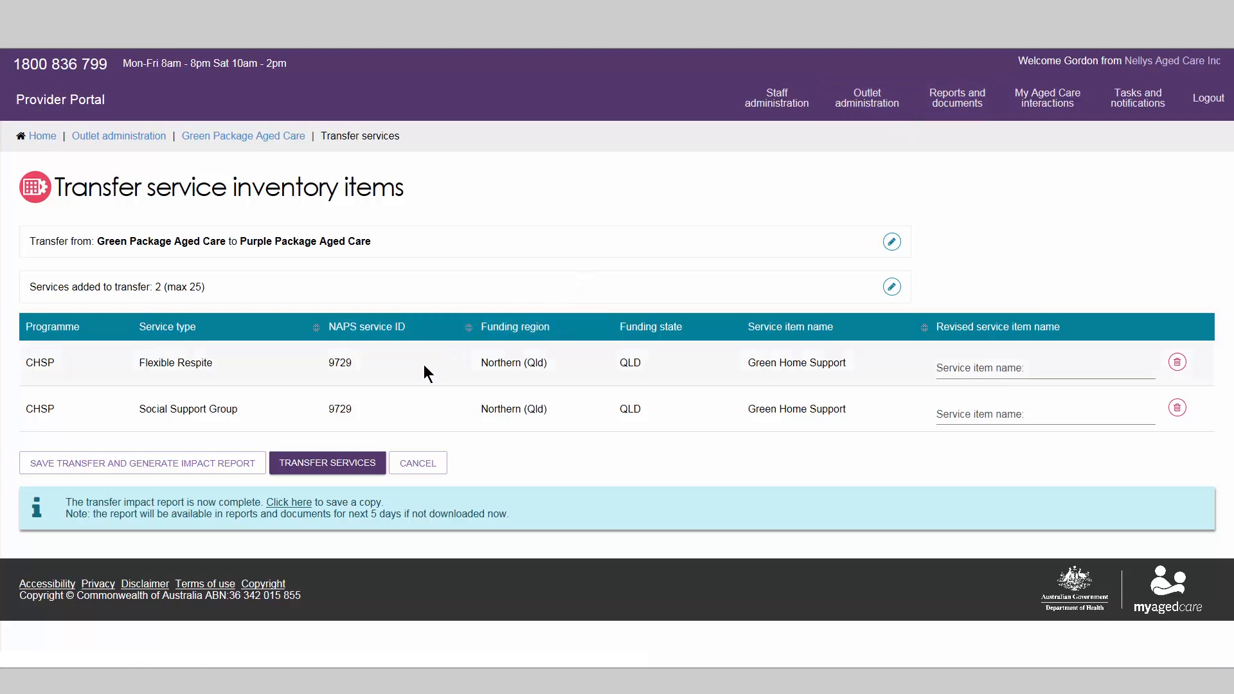
mouse_move(422, 375)
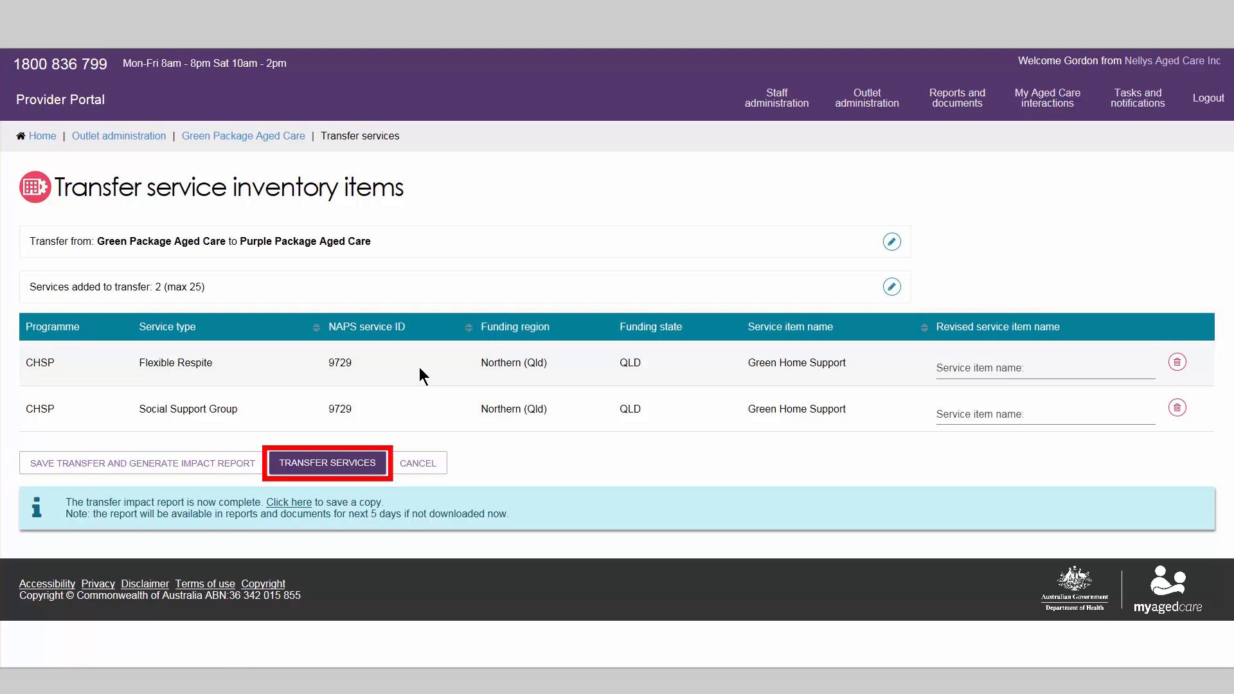
mouse_move(326, 463)
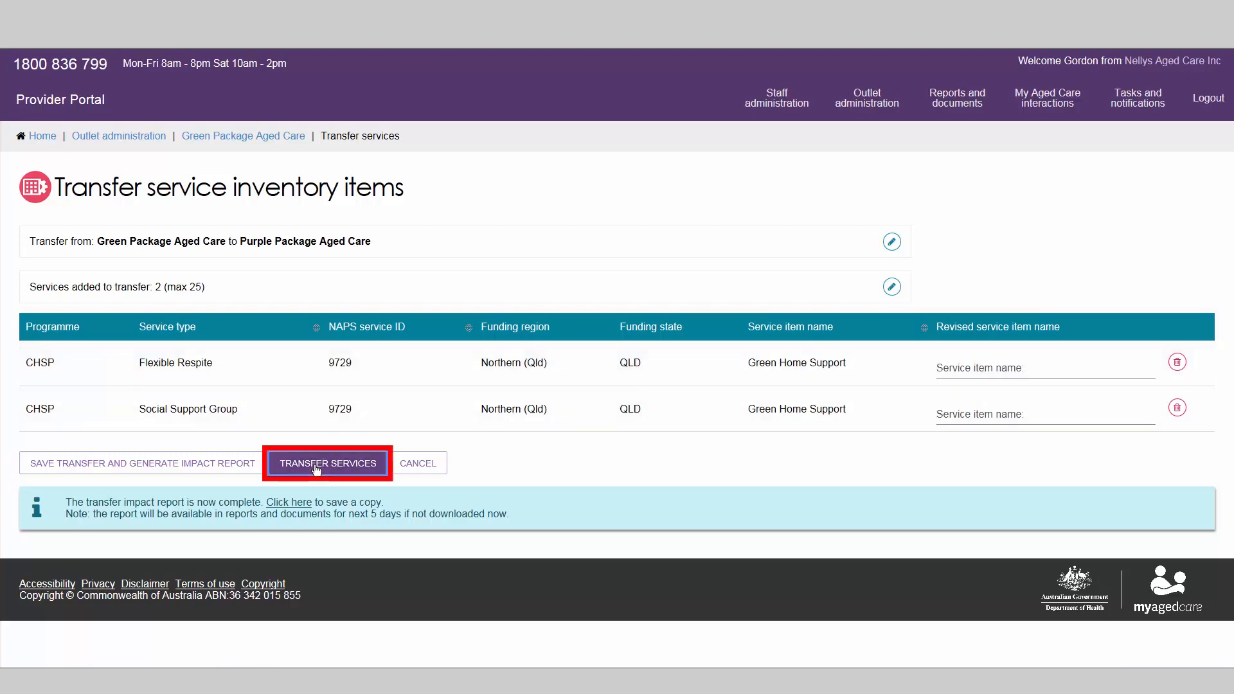
Submit the two-item service transfer and confirm it in the Transfer service items dialog
click(327, 462)
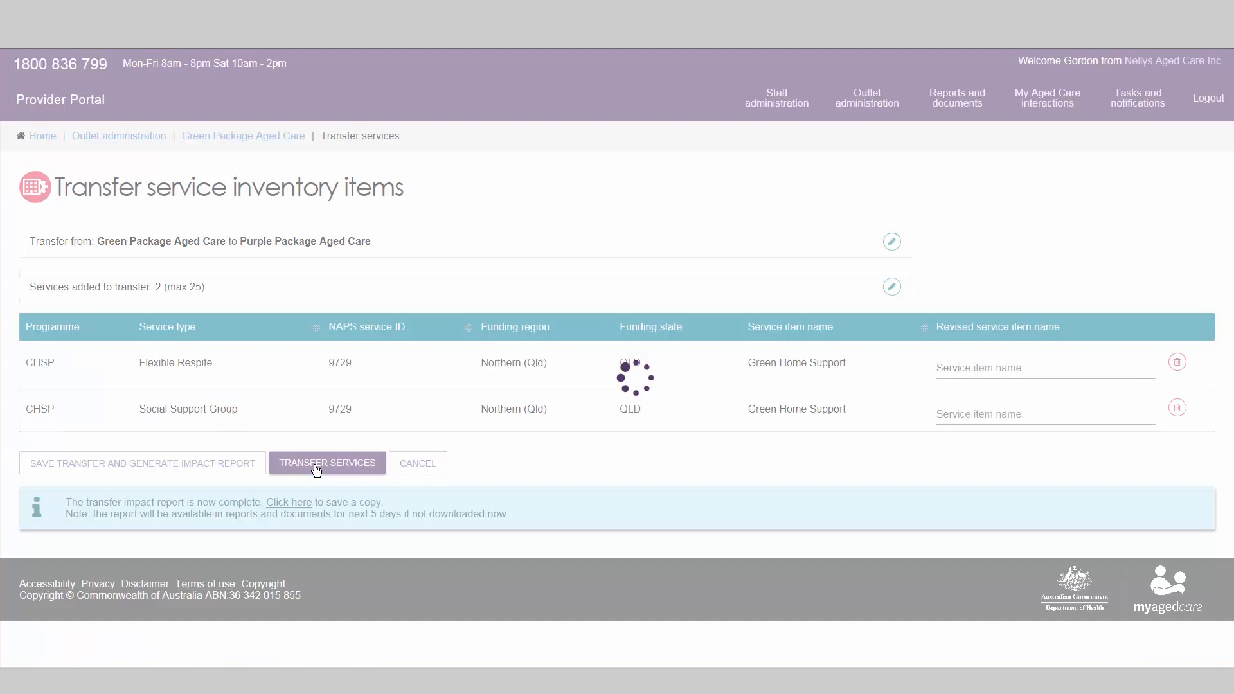
click(326, 463)
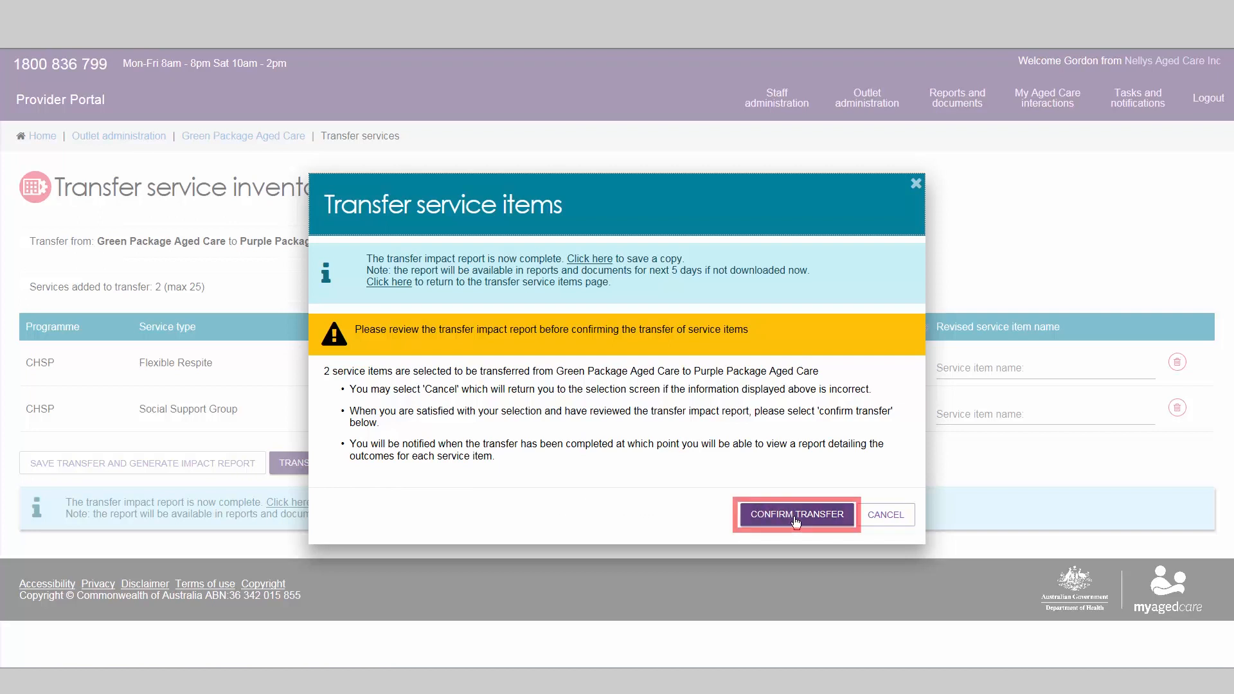
click(796, 514)
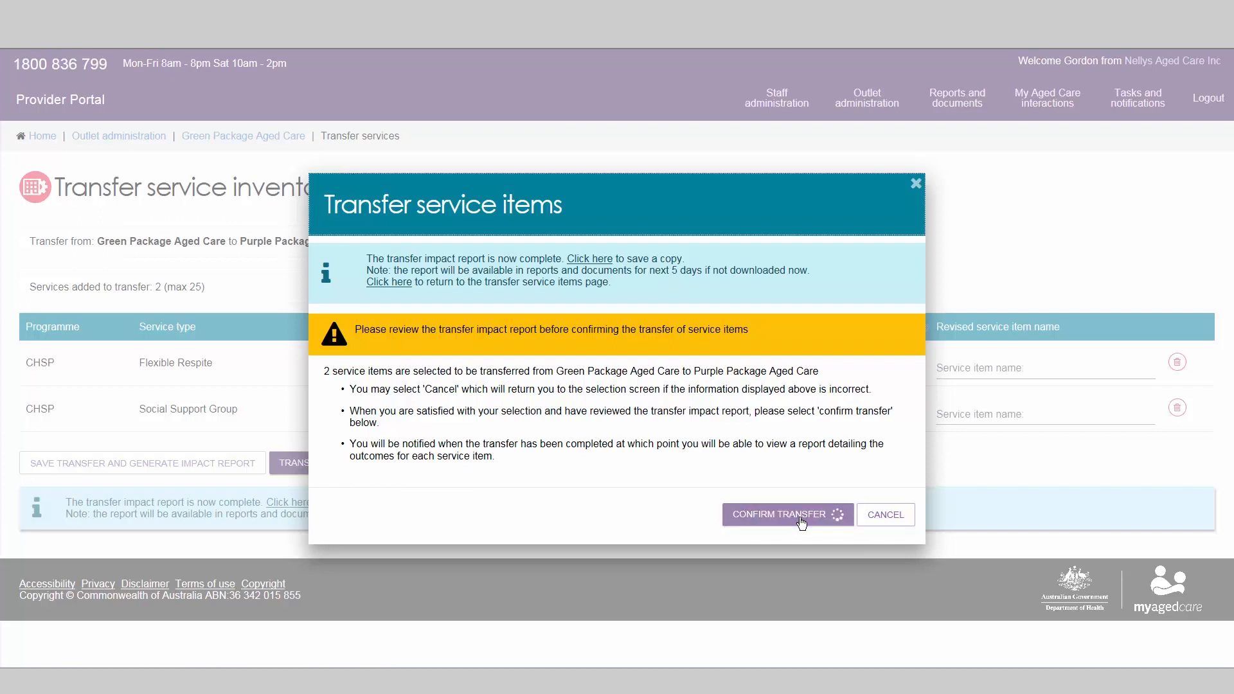
click(779, 514)
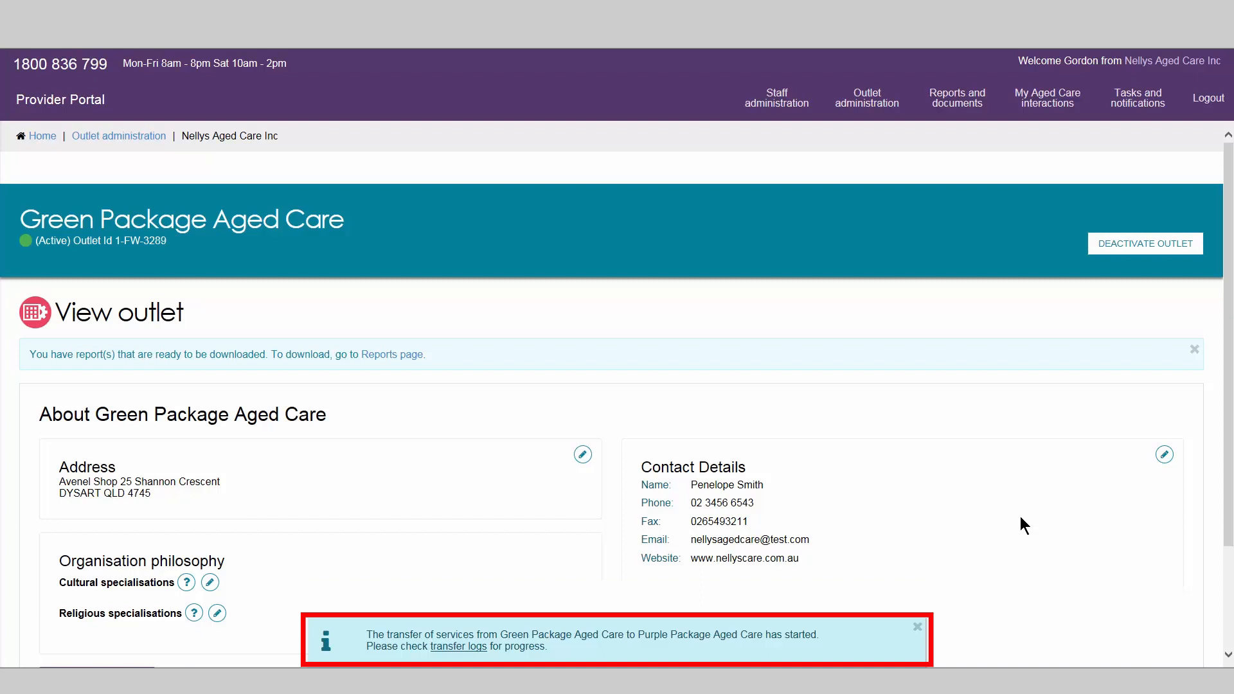
Return to the portal's Welcome dashboard via the Home breadcrumb
click(41, 135)
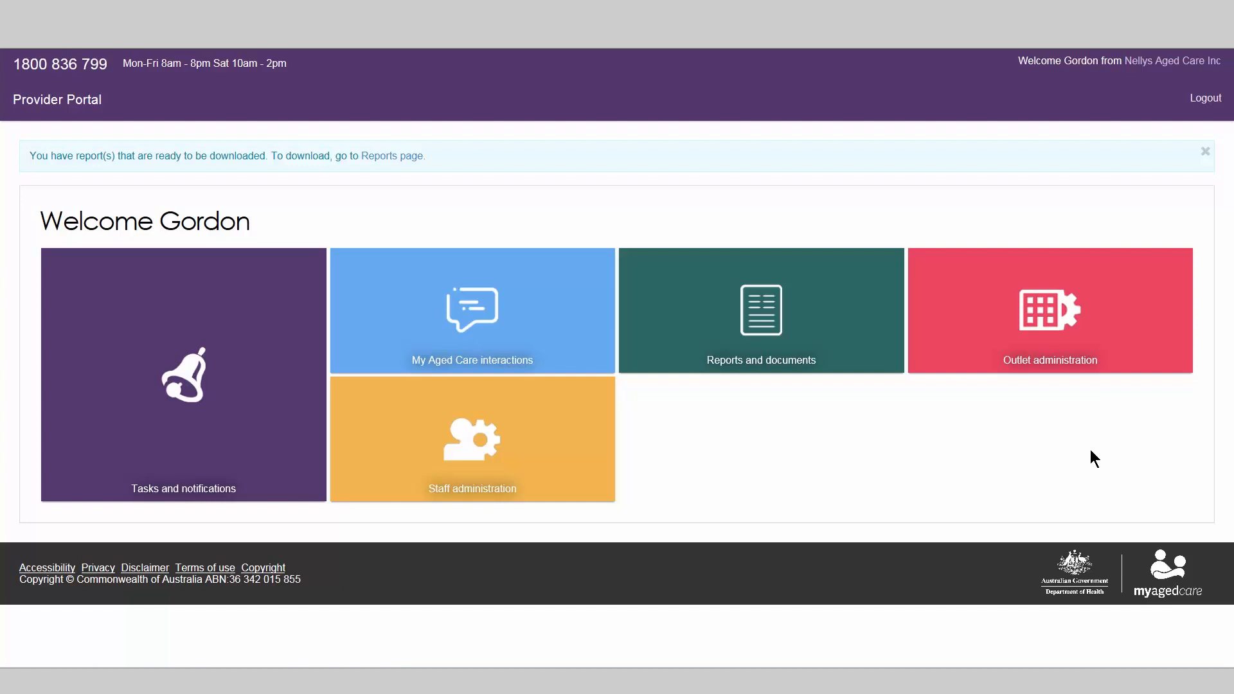
mouse_move(1050, 319)
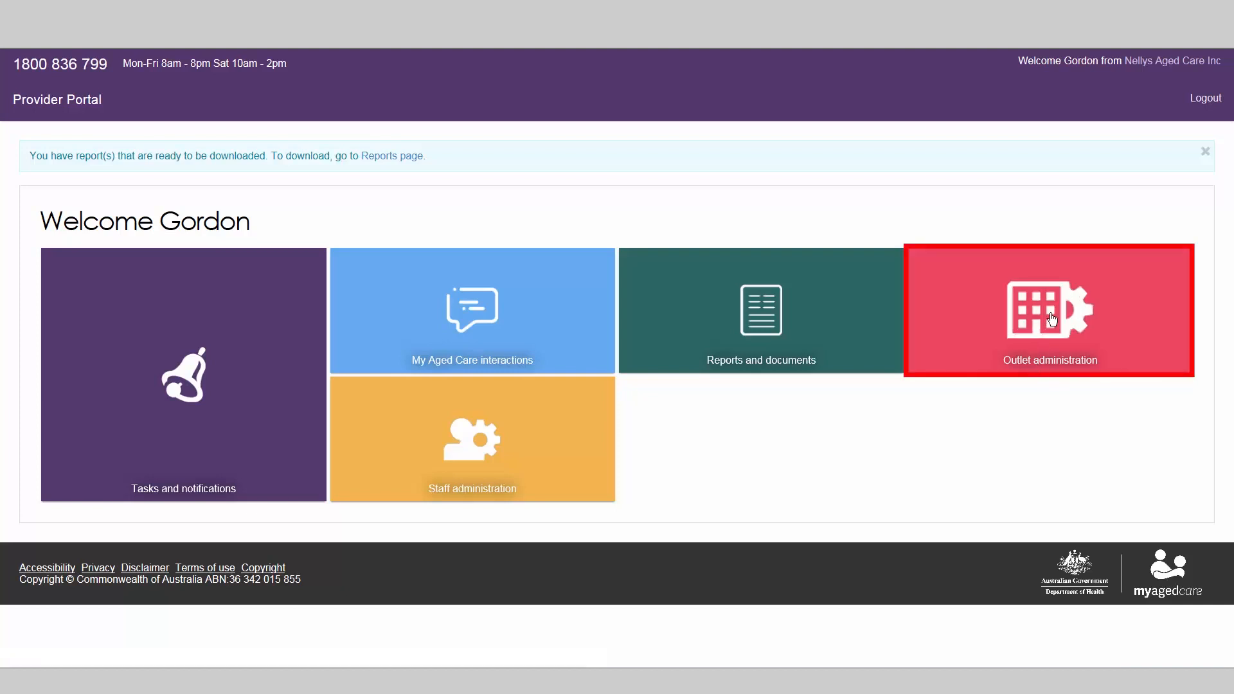
Open the Green Package Aged Care outlet's service items list
click(1049, 310)
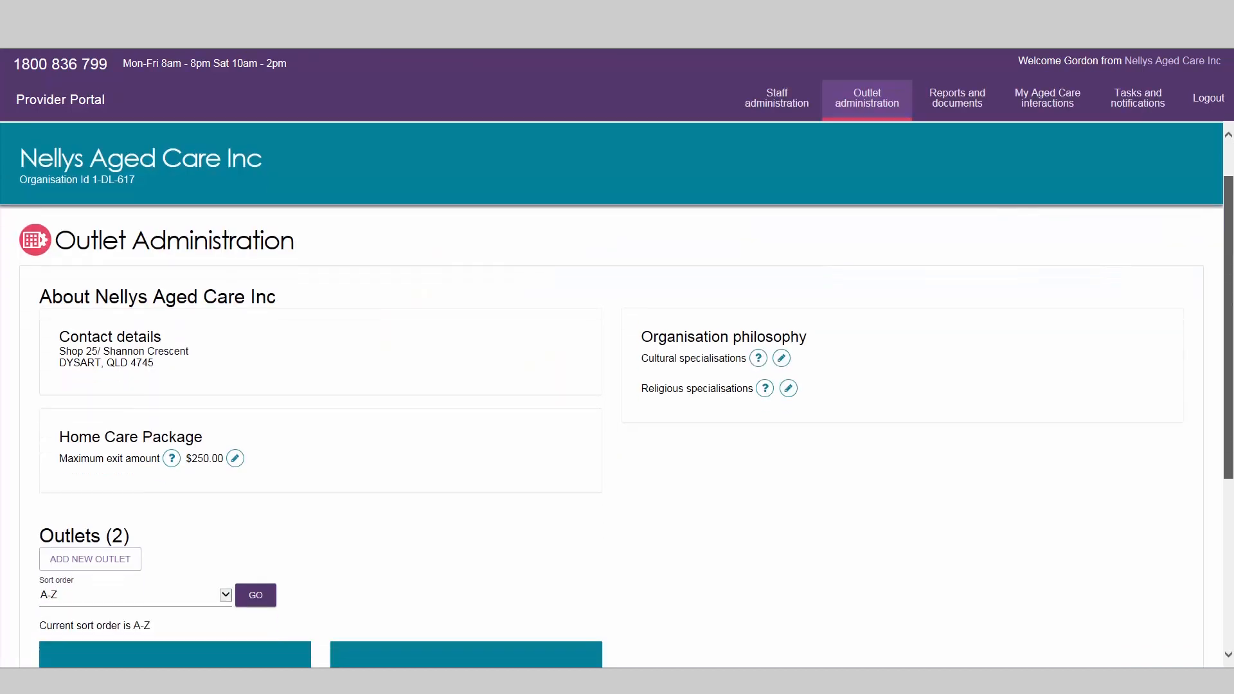
scroll(down, 3)
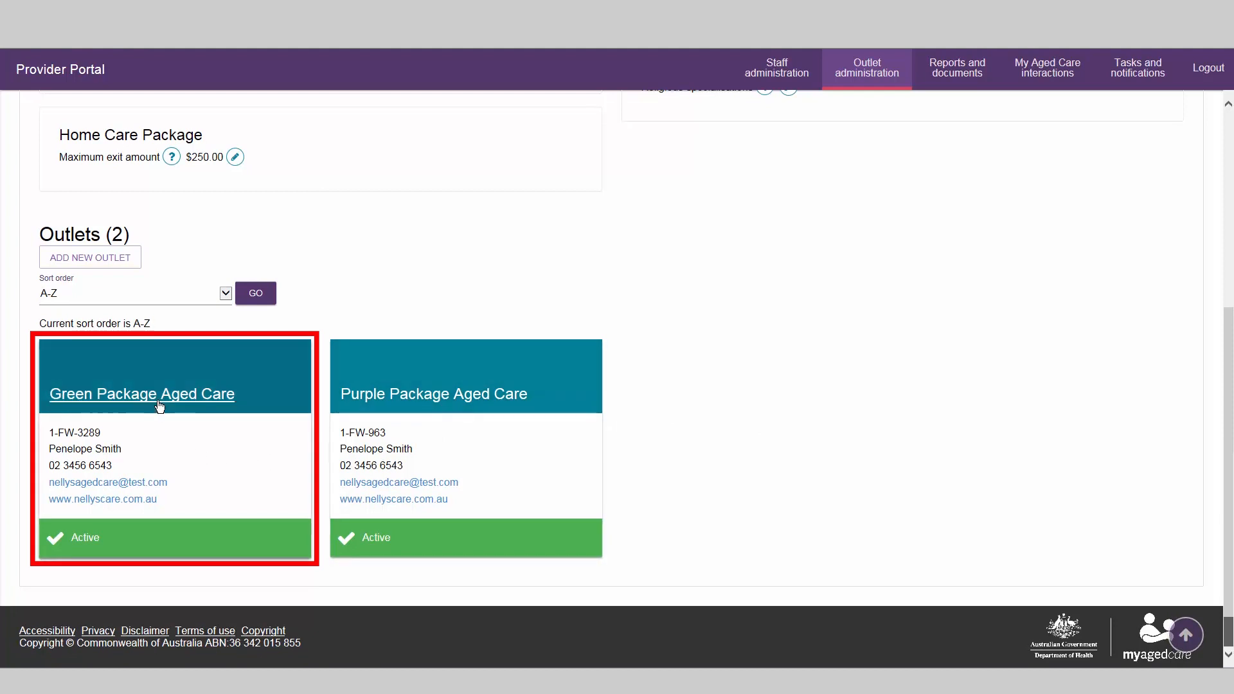
click(141, 393)
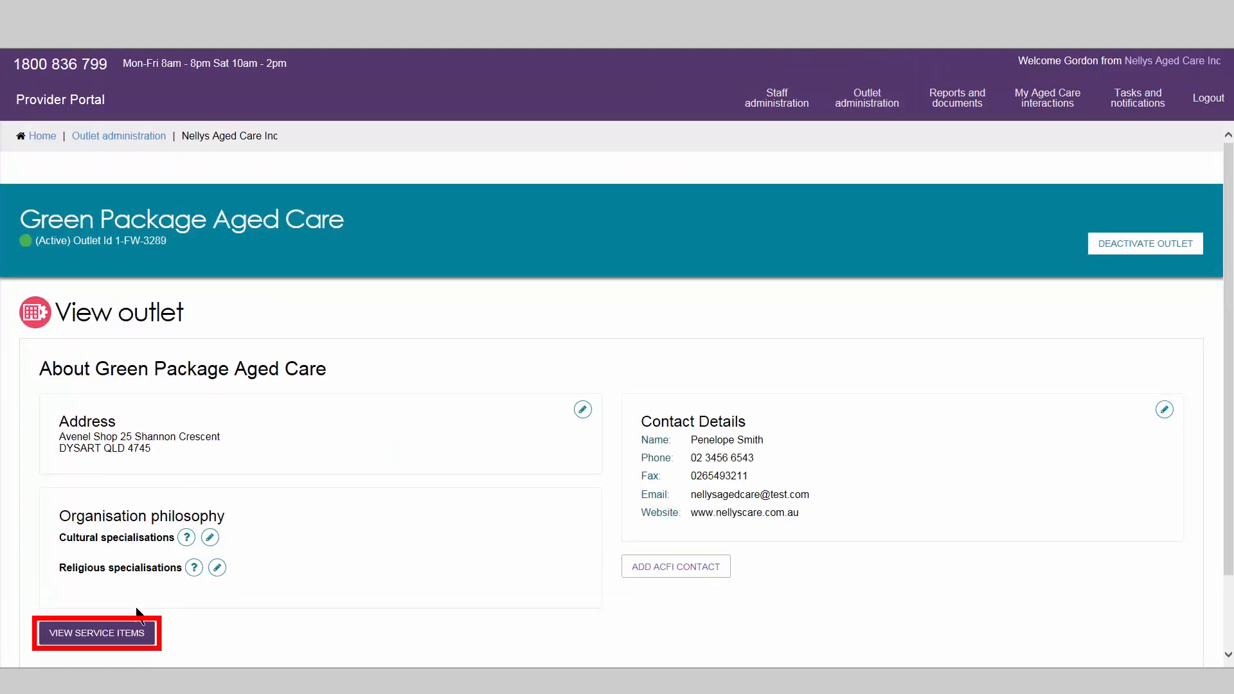
click(95, 632)
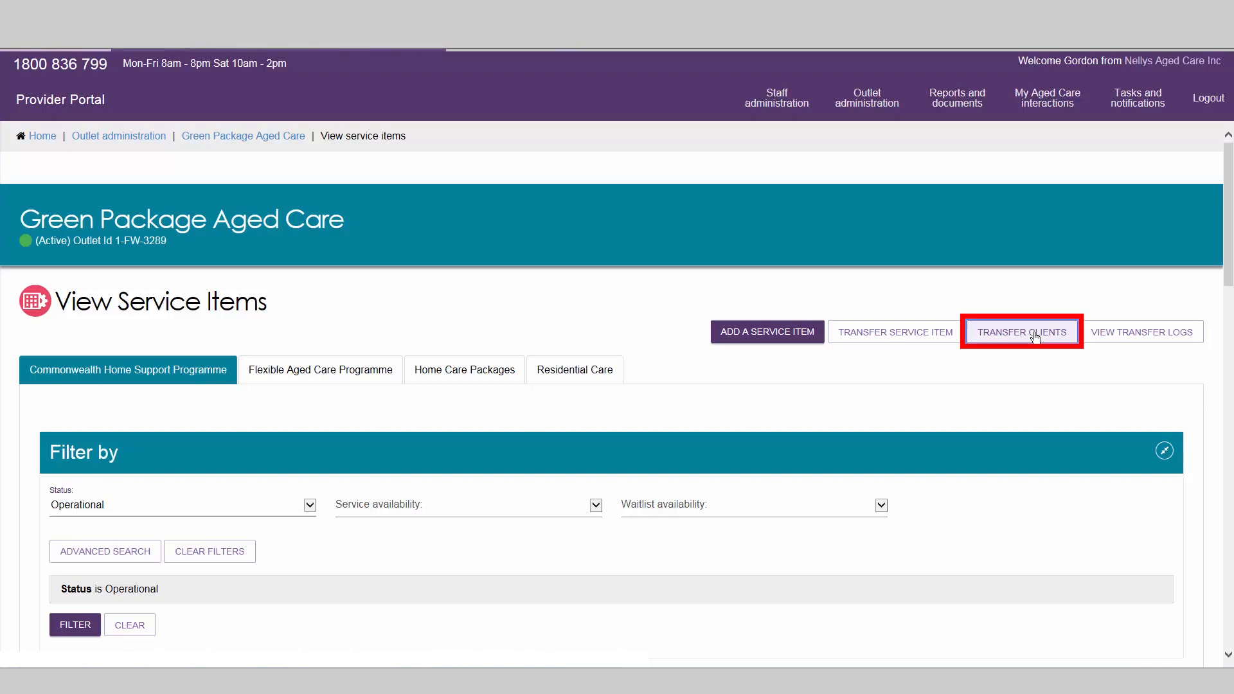
Start a client transfer filtered to Transport, choosing Transport 9729 Green Home Support as source
click(1022, 332)
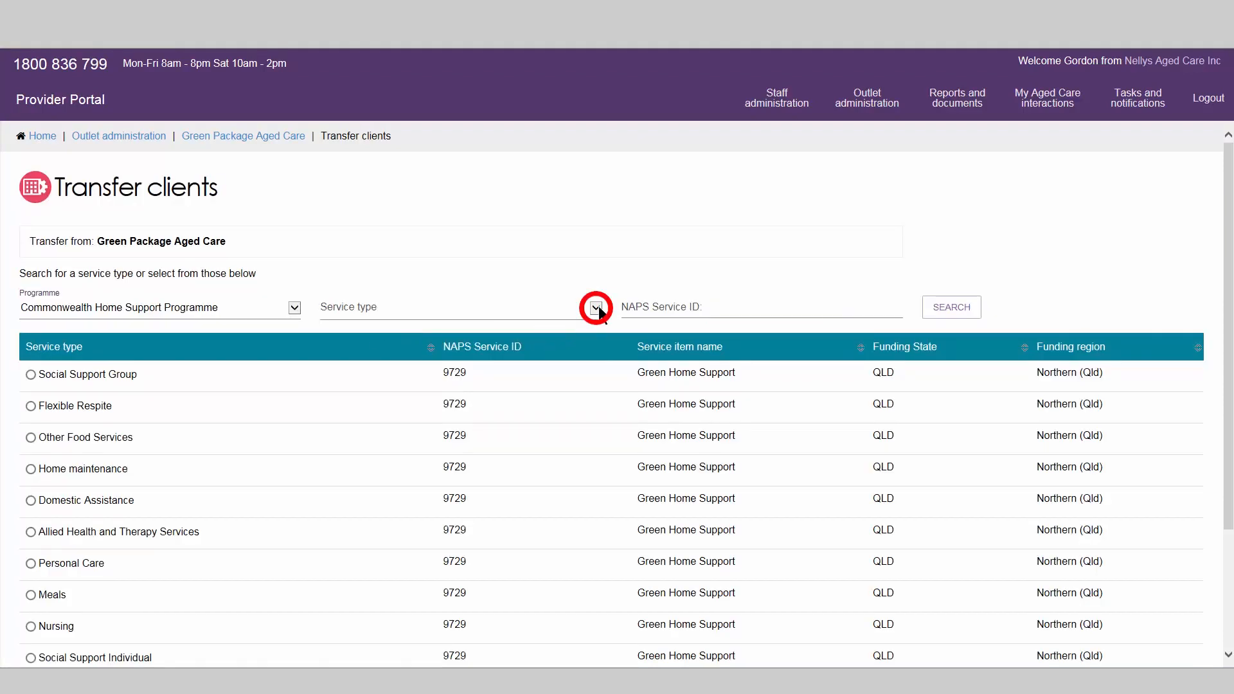
click(597, 308)
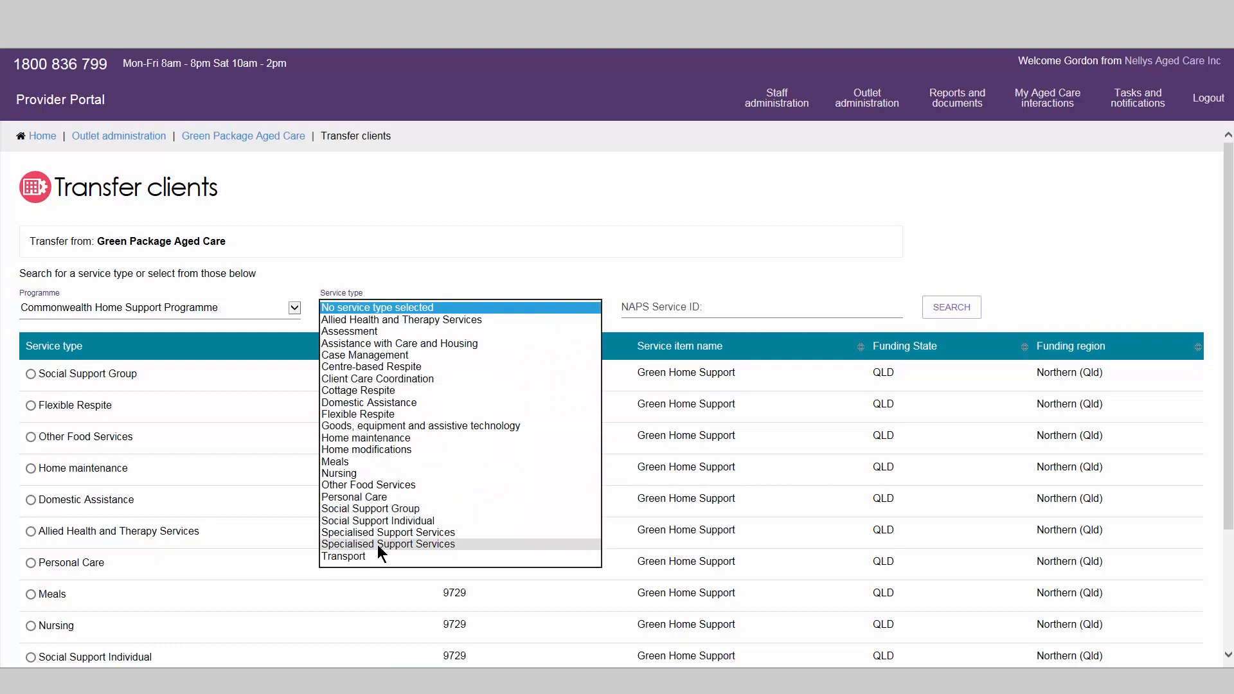
click(344, 557)
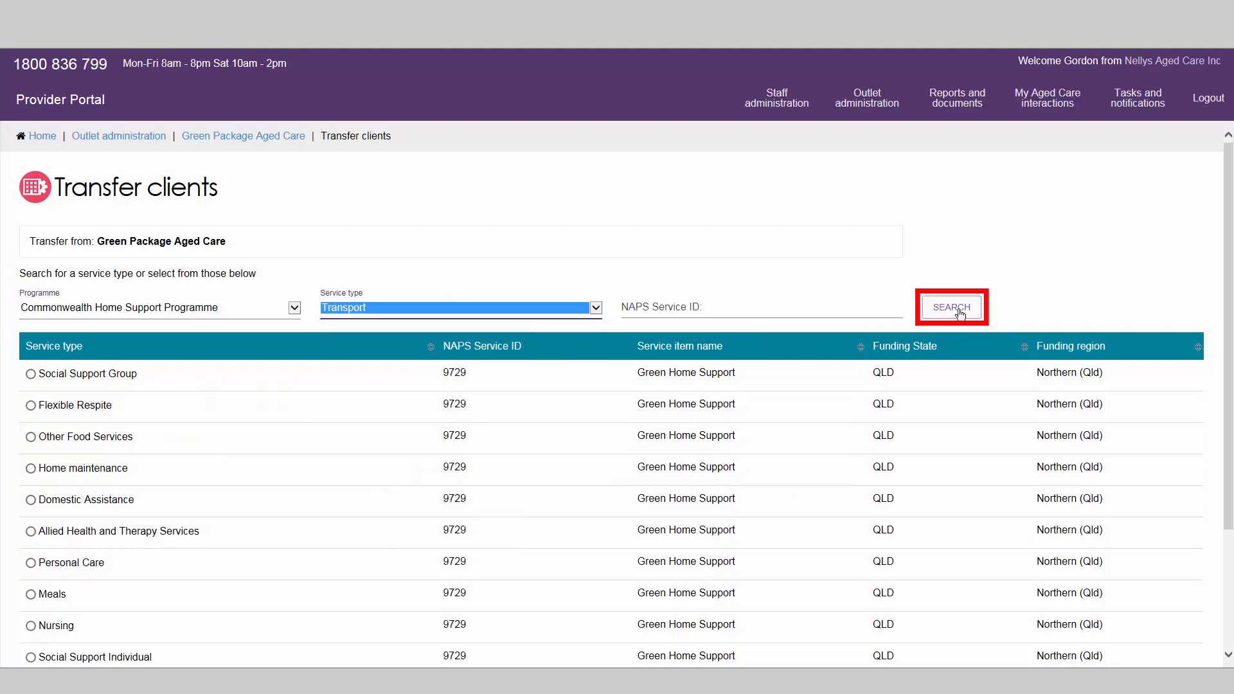
click(960, 308)
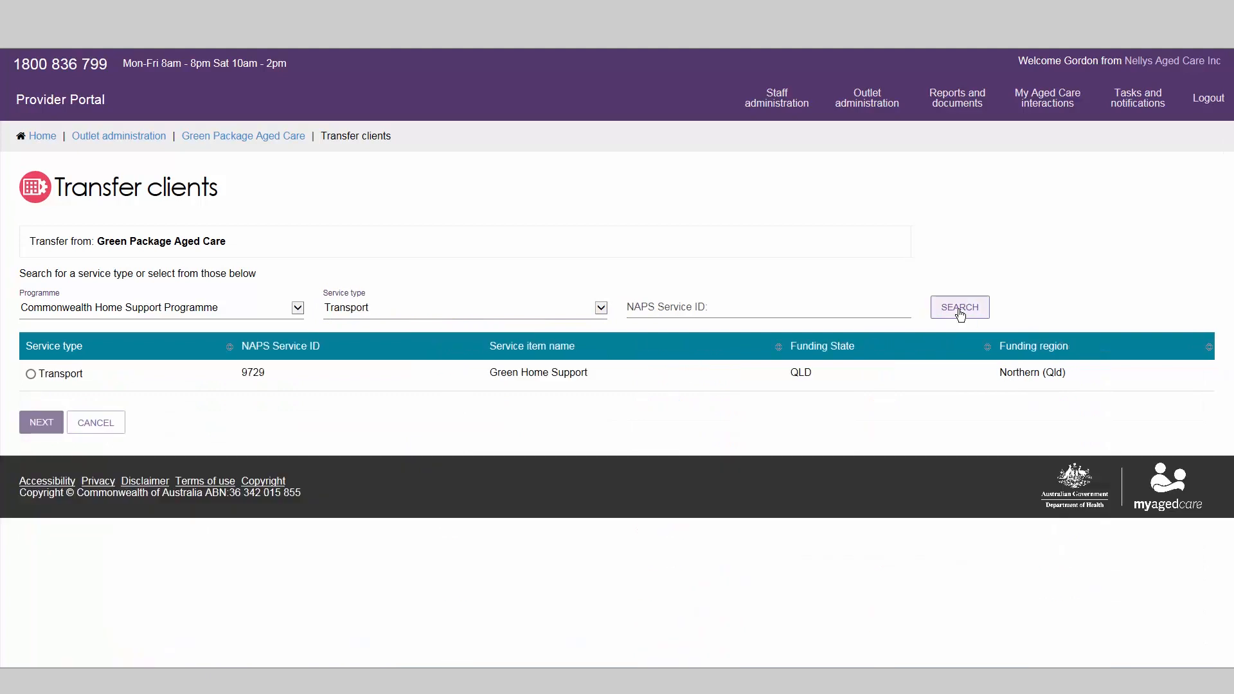
mouse_move(30, 377)
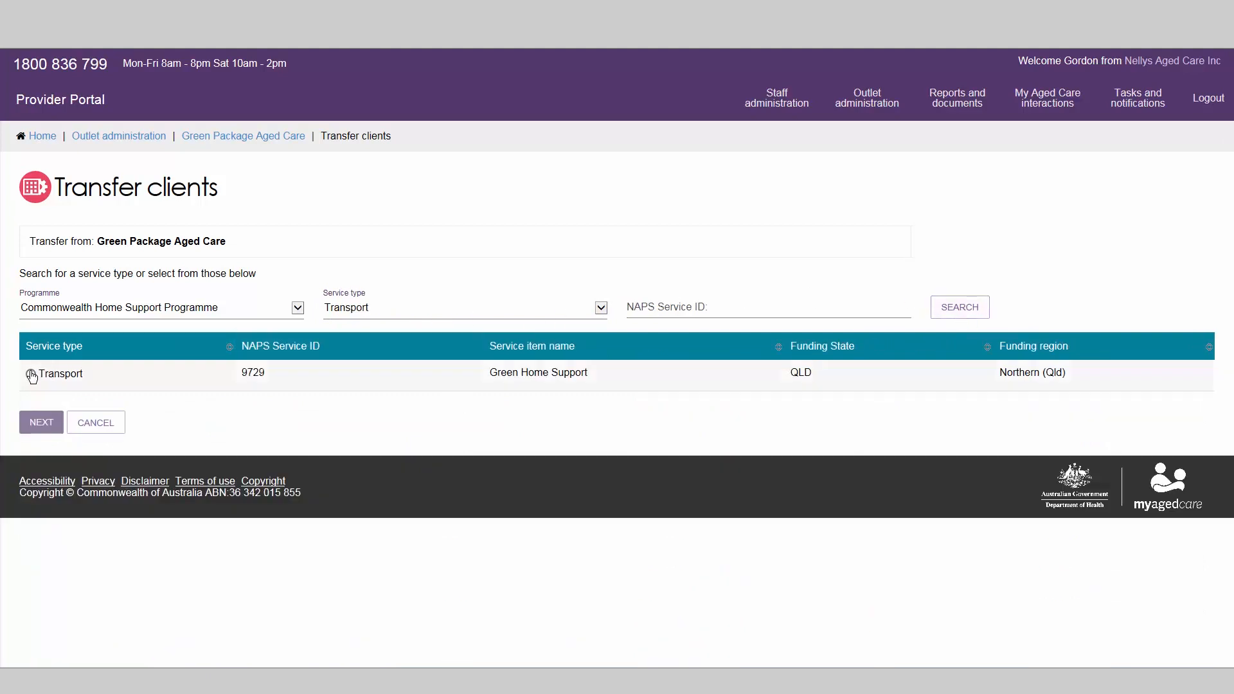
click(41, 421)
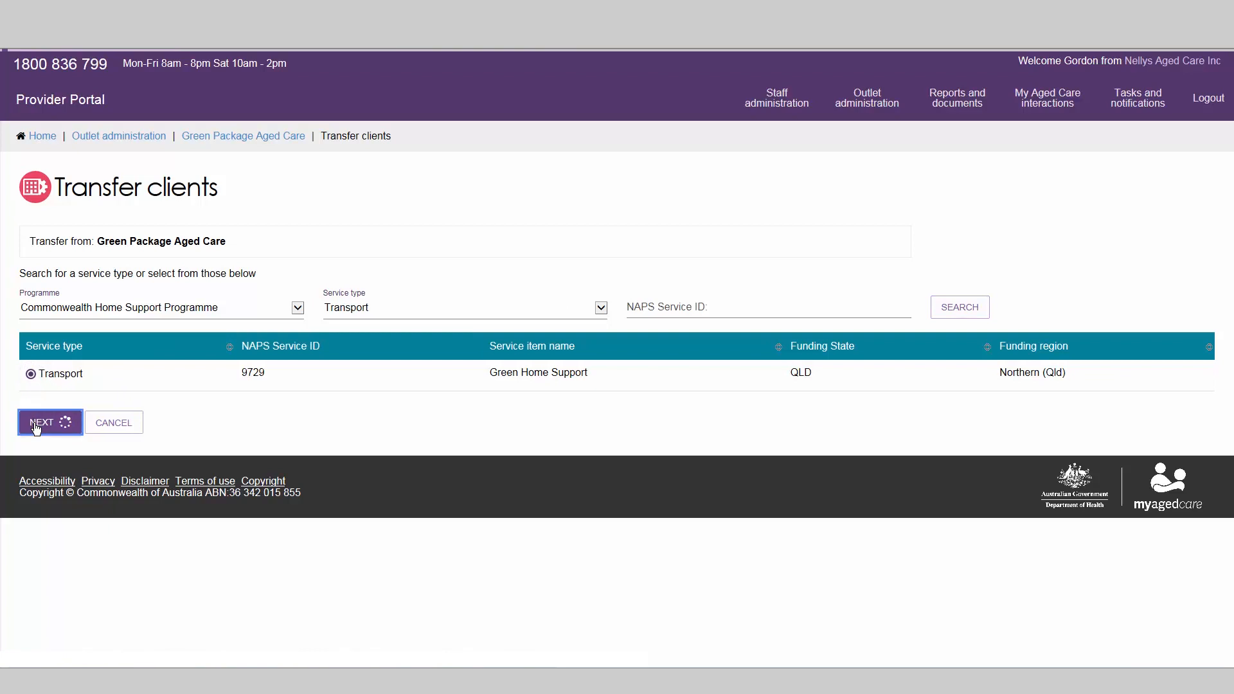
click(43, 422)
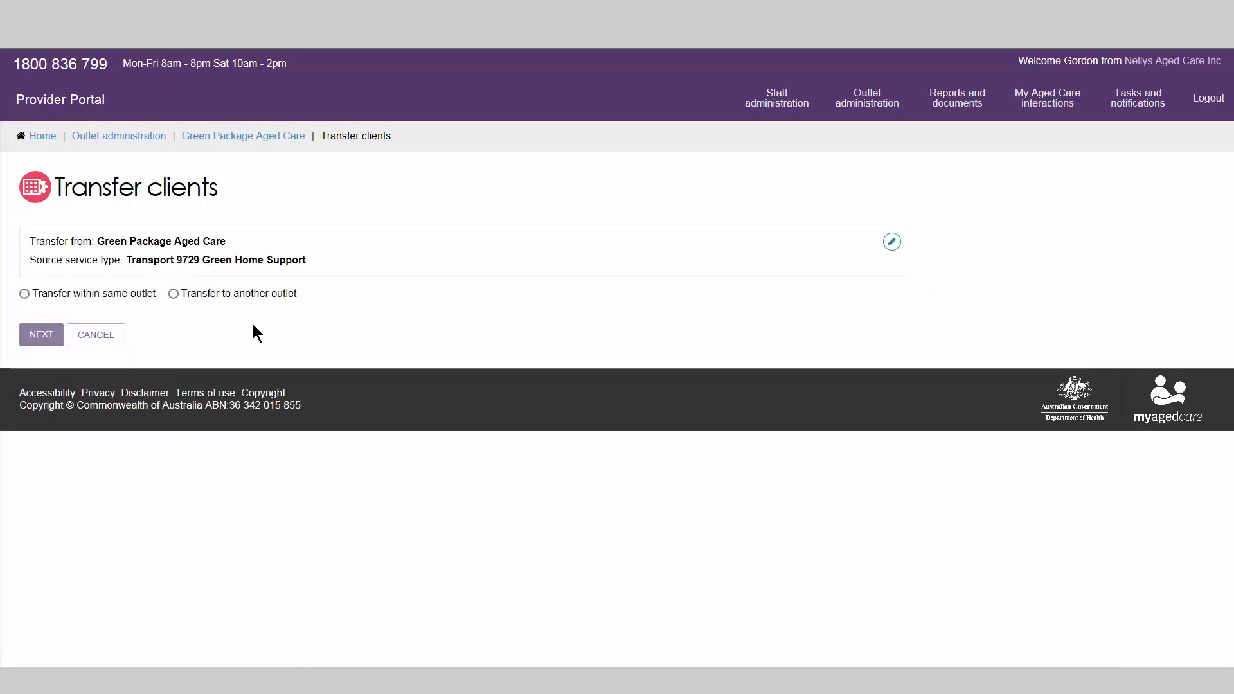
mouse_move(210, 313)
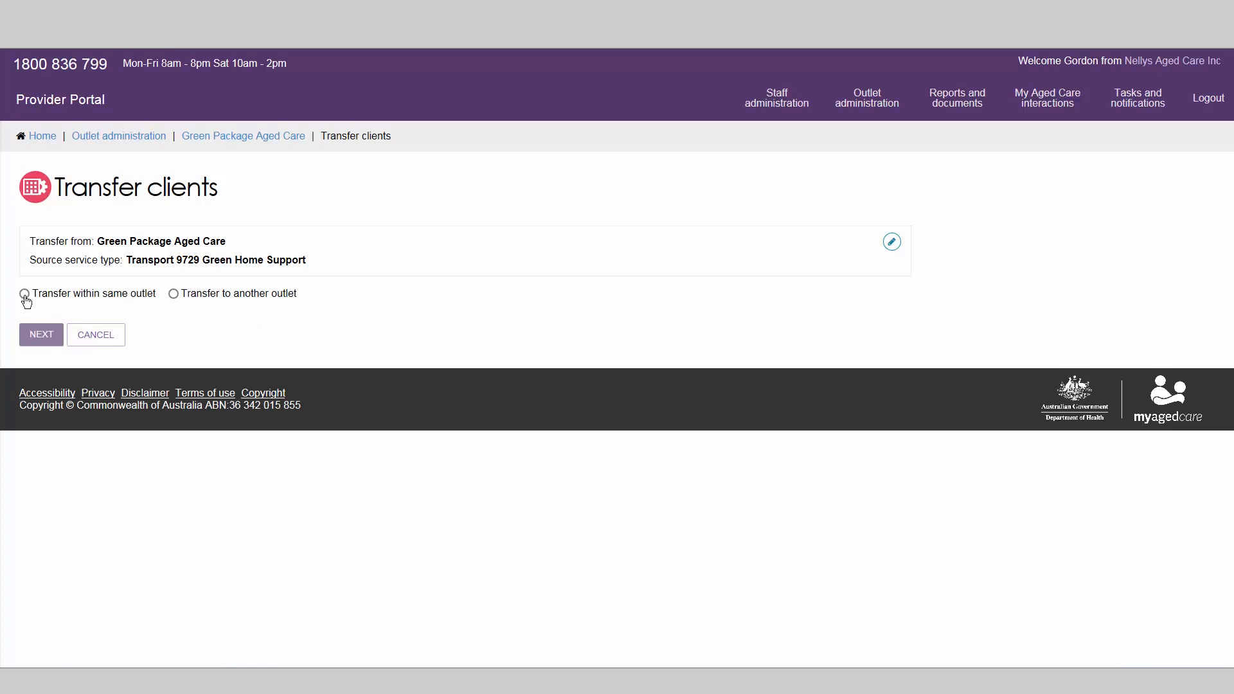
Choose transfer to another outlet with Purple Package Aged Care service 9729 as destination
click(23, 294)
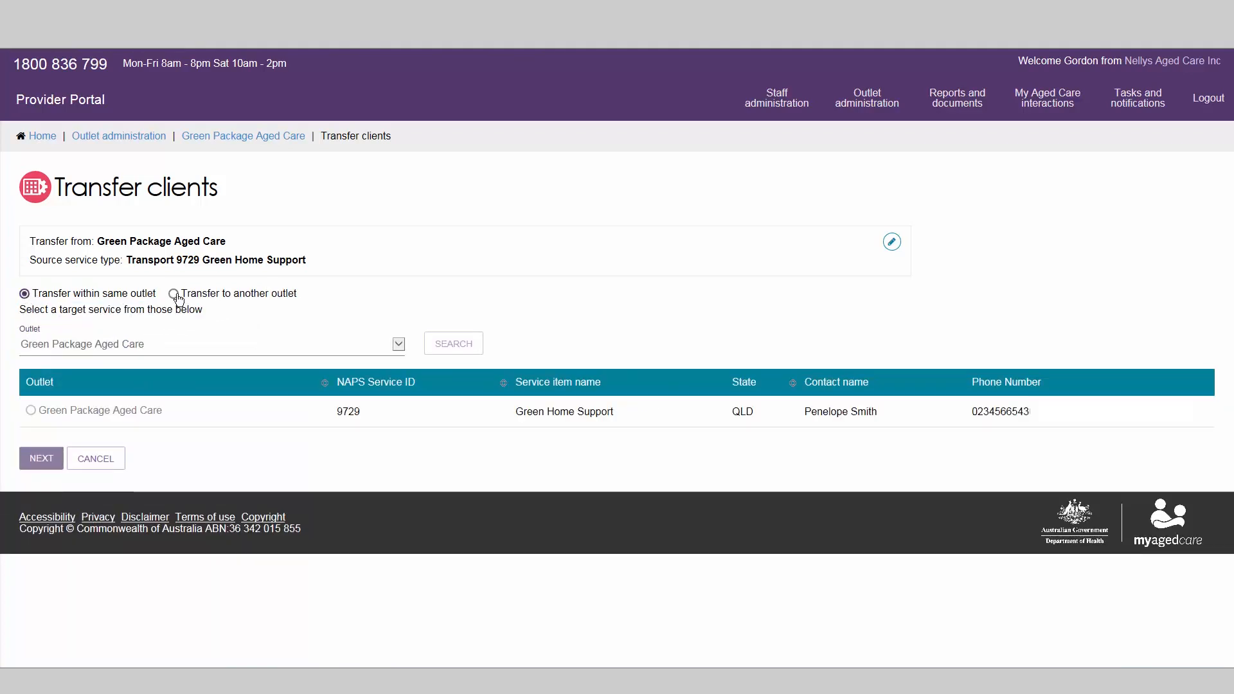
click(174, 294)
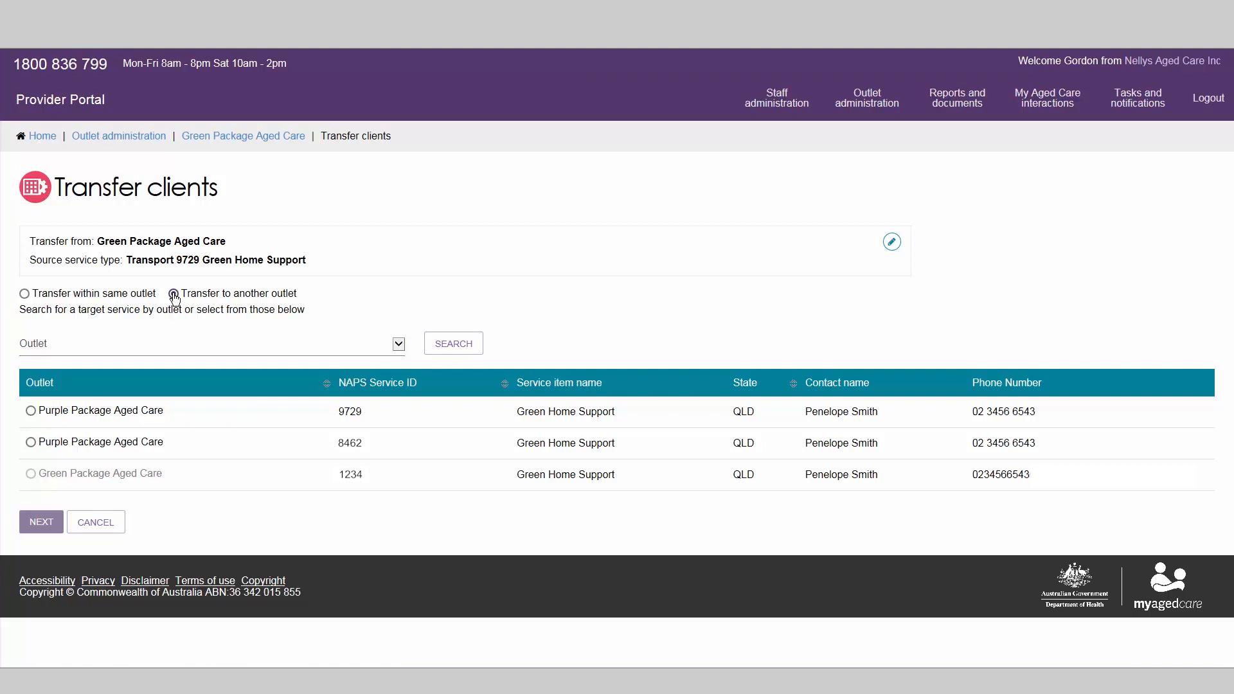
click(174, 293)
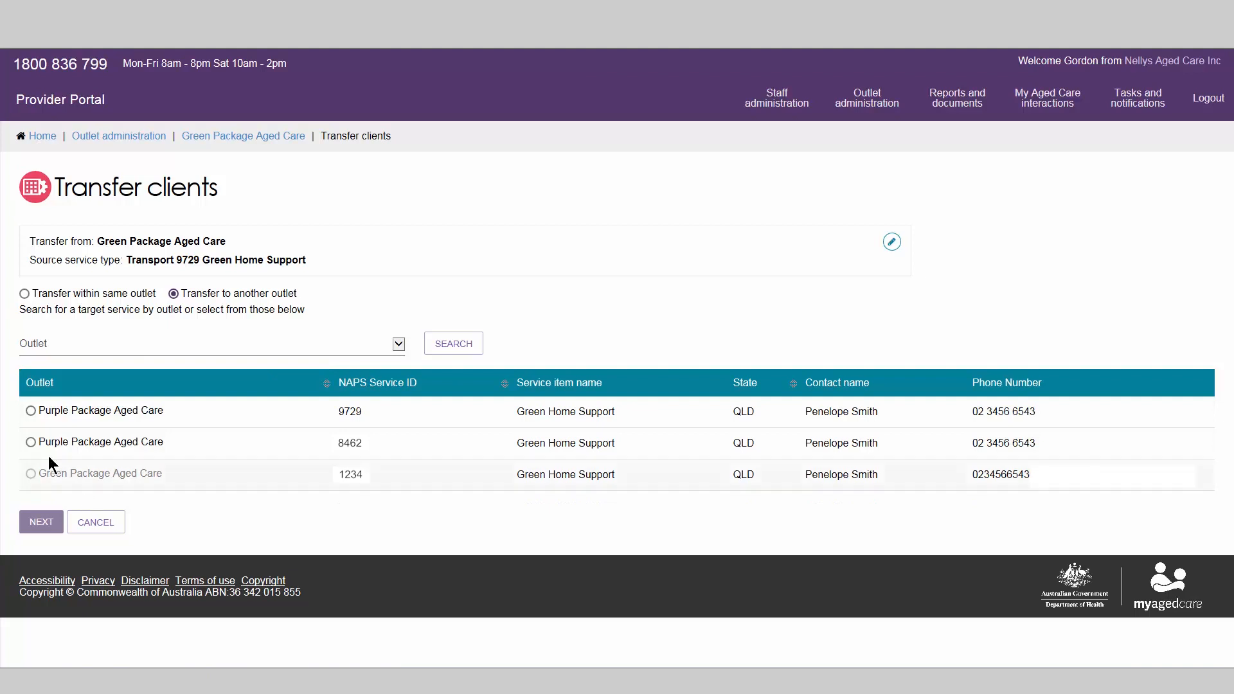
click(30, 411)
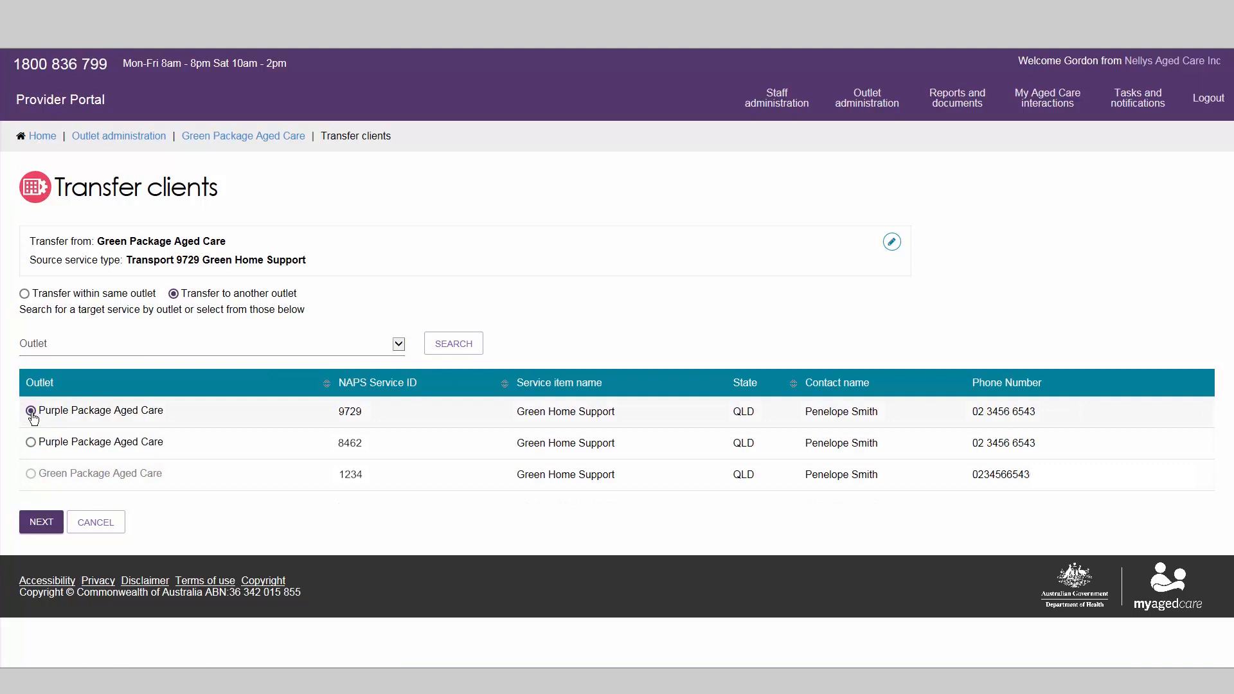
click(41, 522)
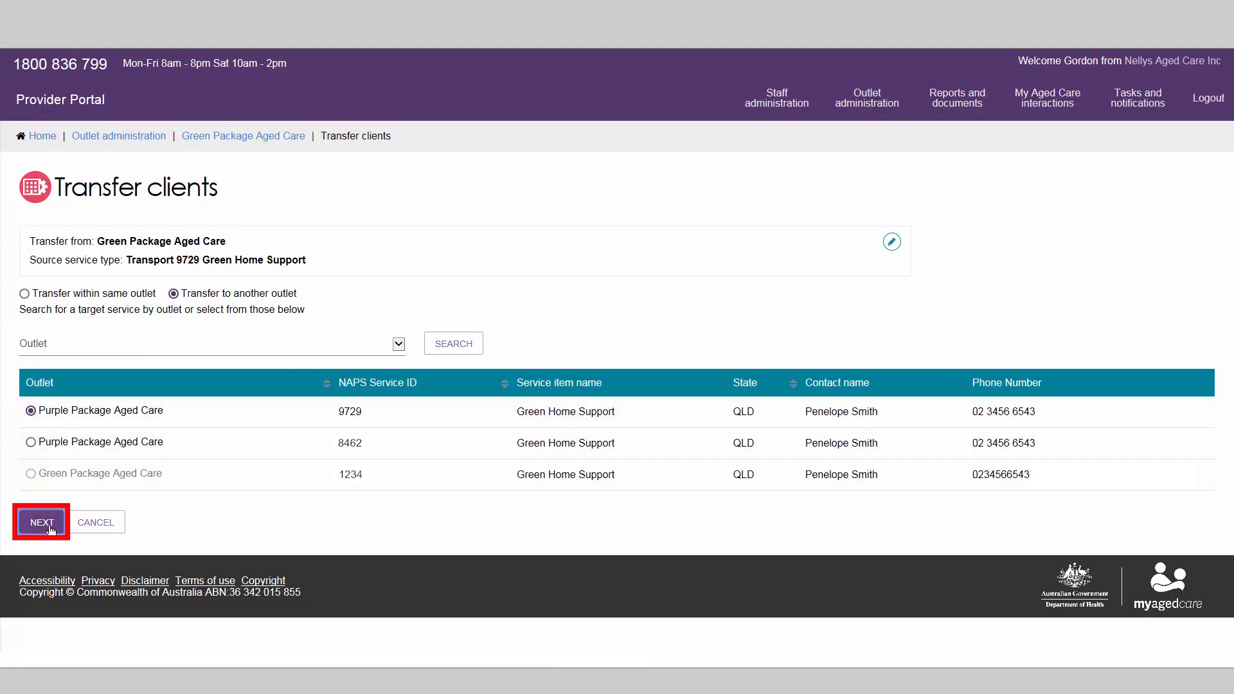
click(41, 522)
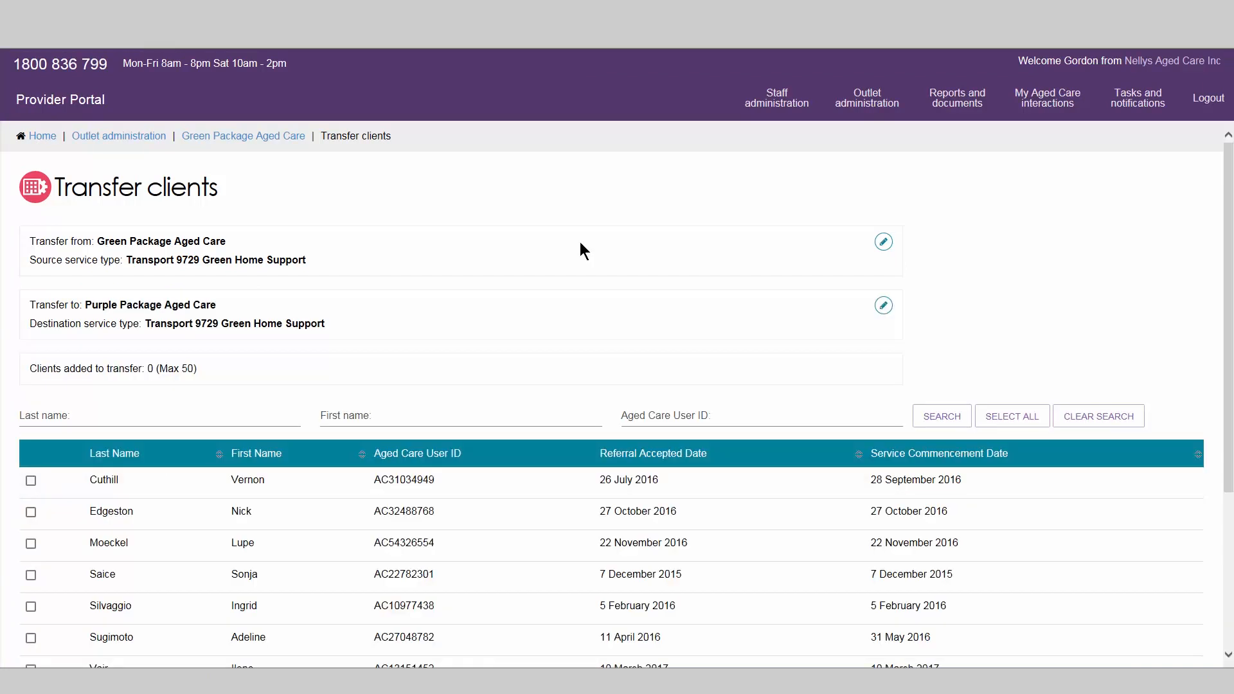
mouse_move(196, 407)
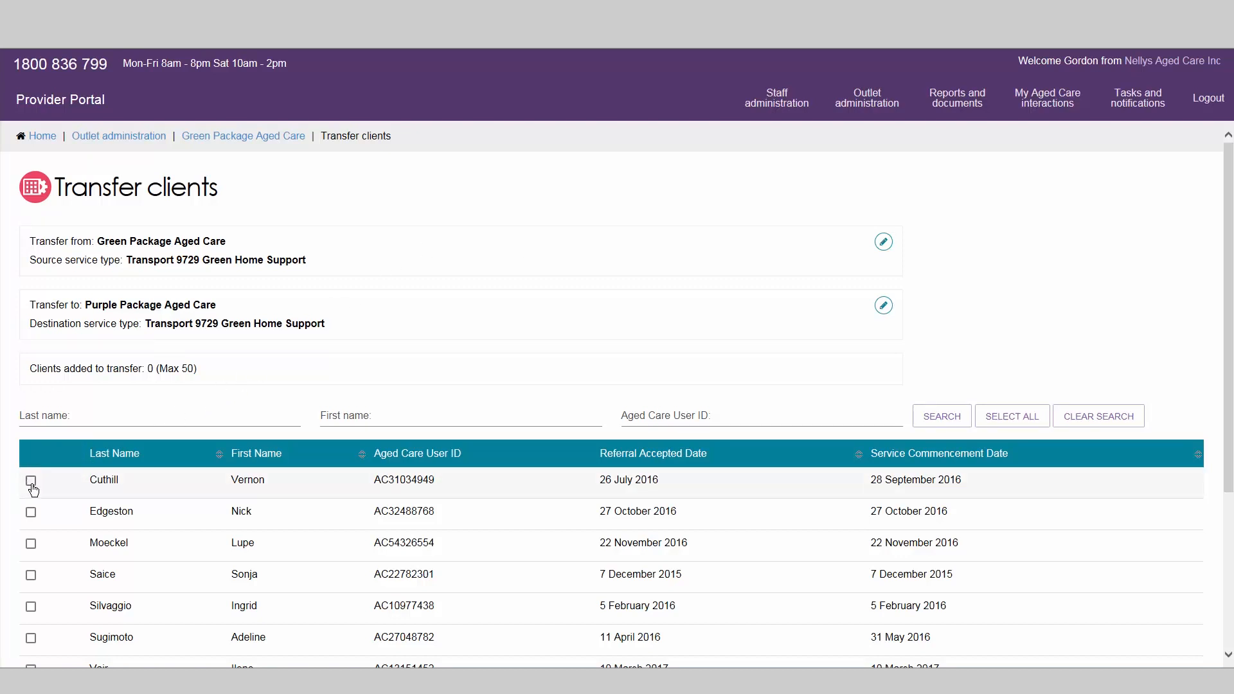
click(30, 480)
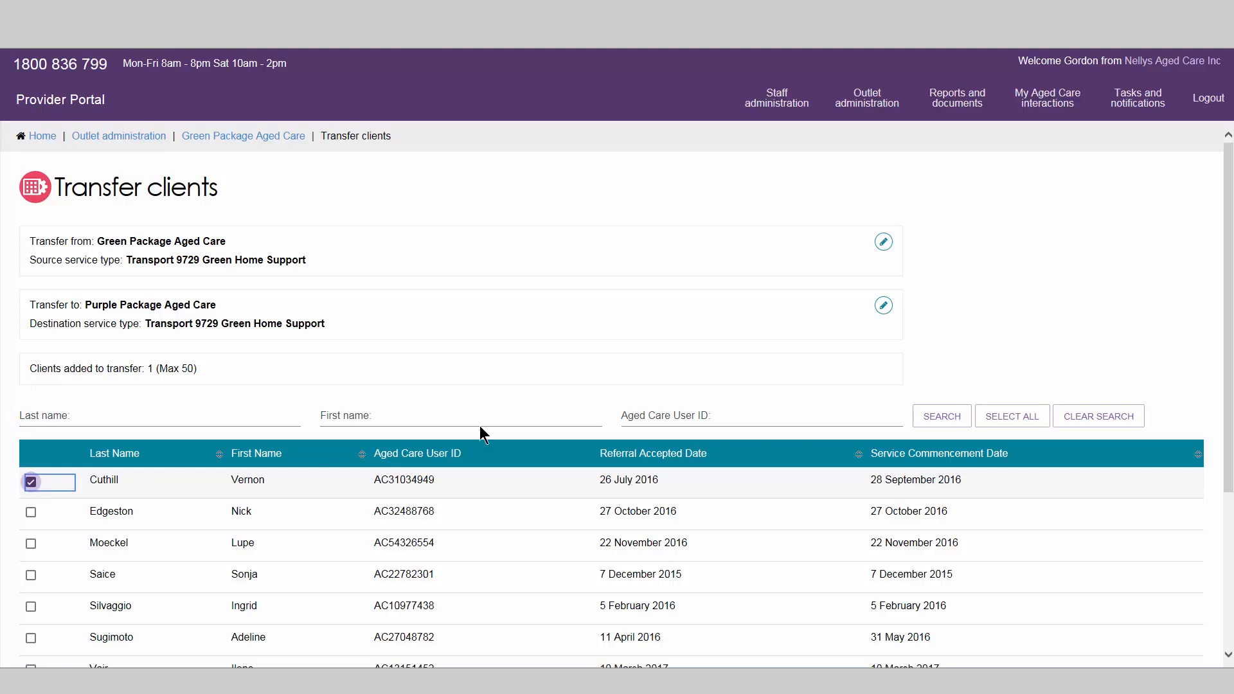
scroll(down, 3)
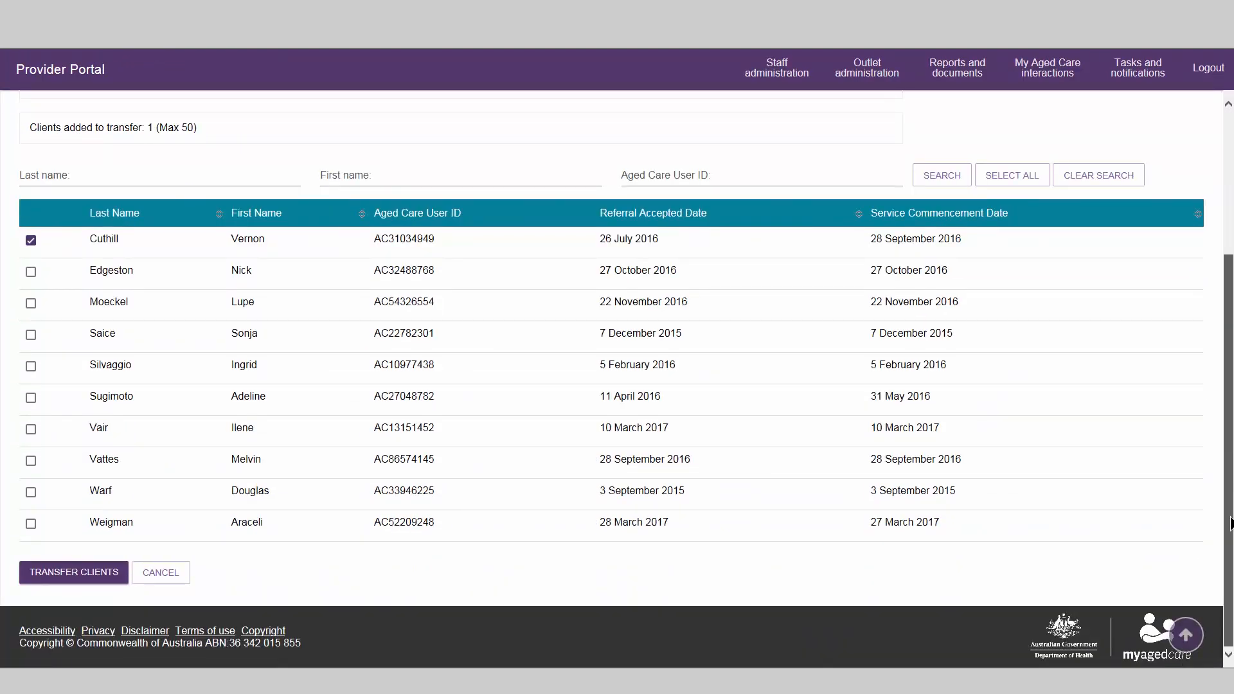
click(158, 175)
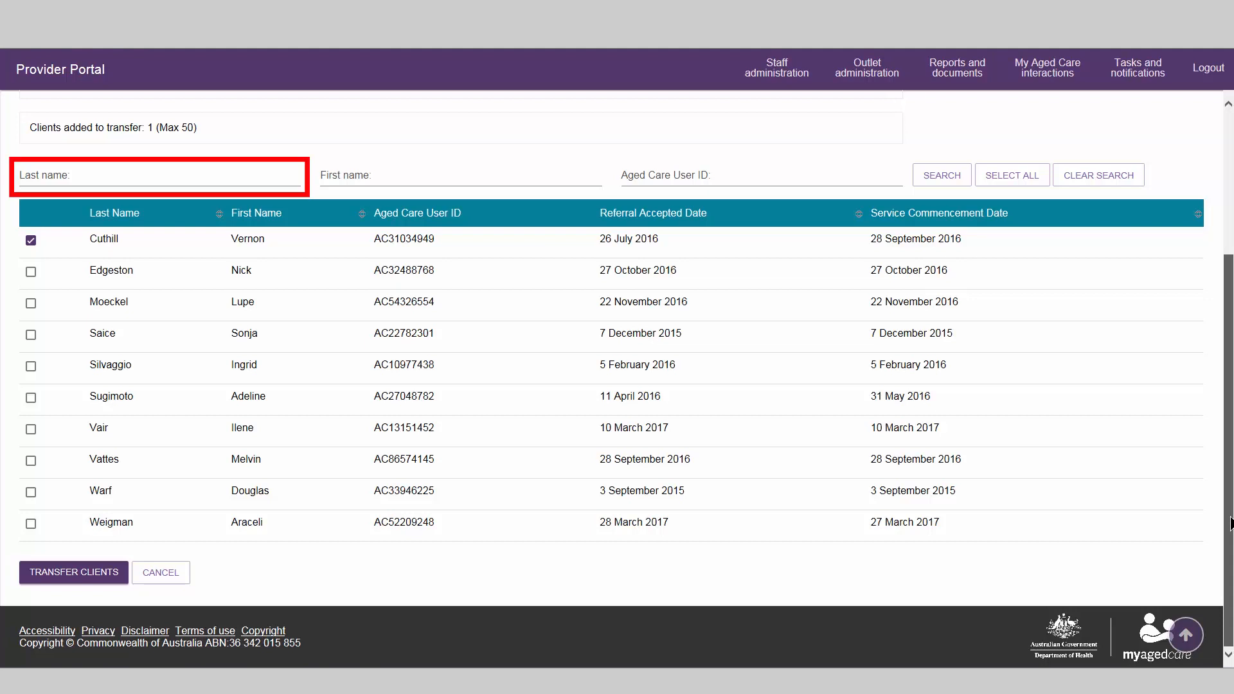
click(458, 174)
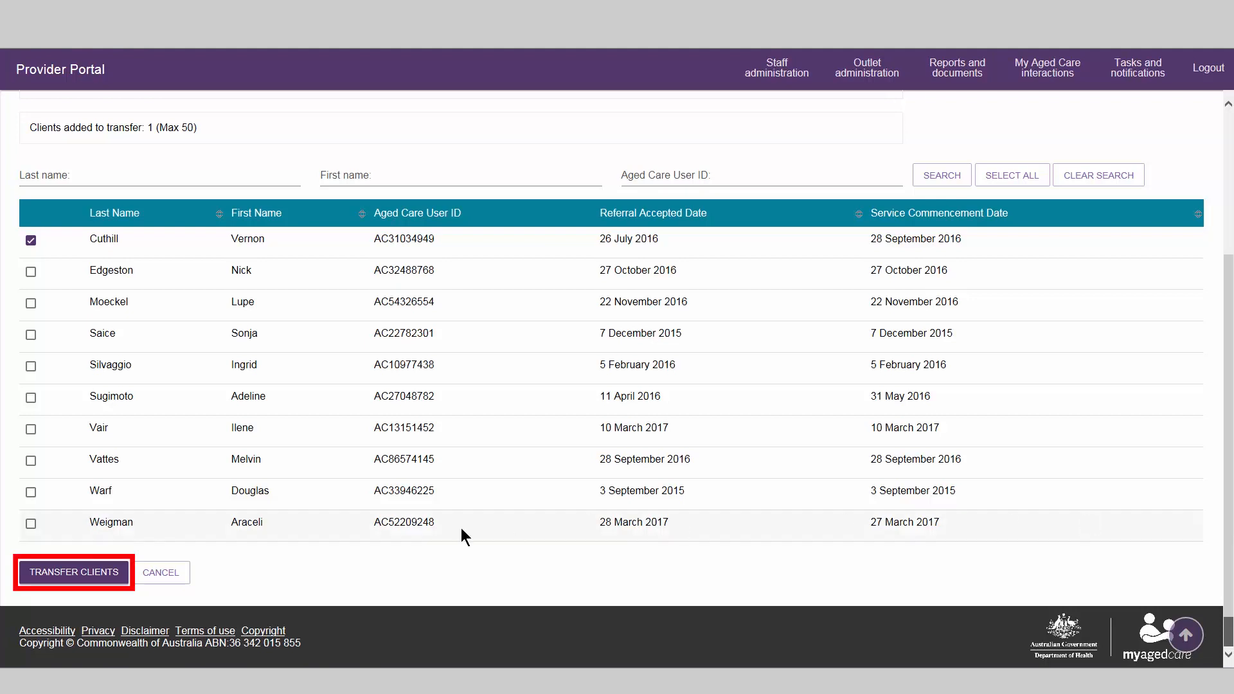
click(73, 572)
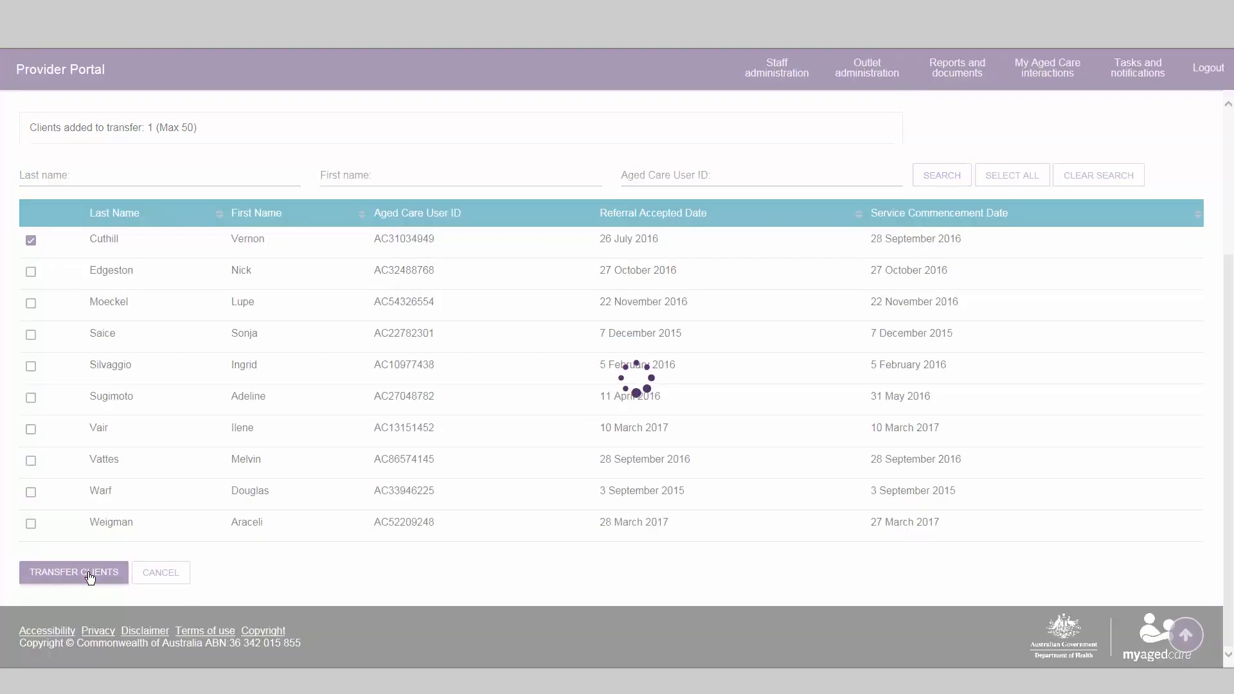
click(74, 573)
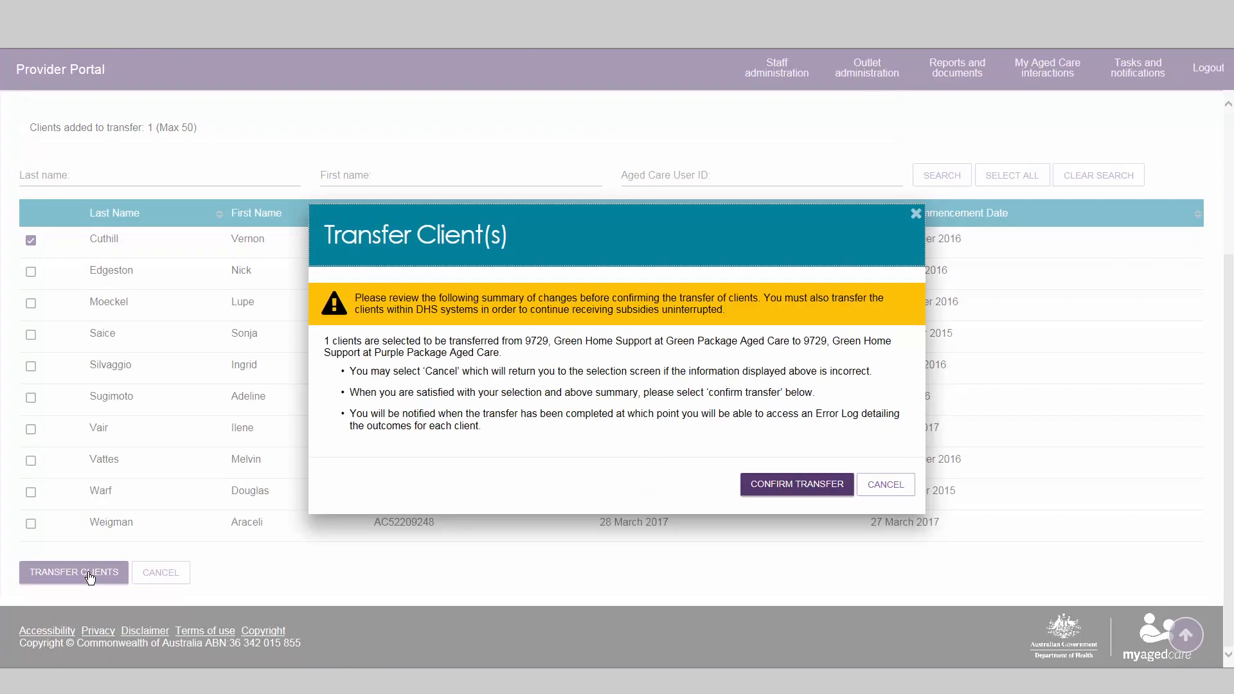
mouse_move(886, 484)
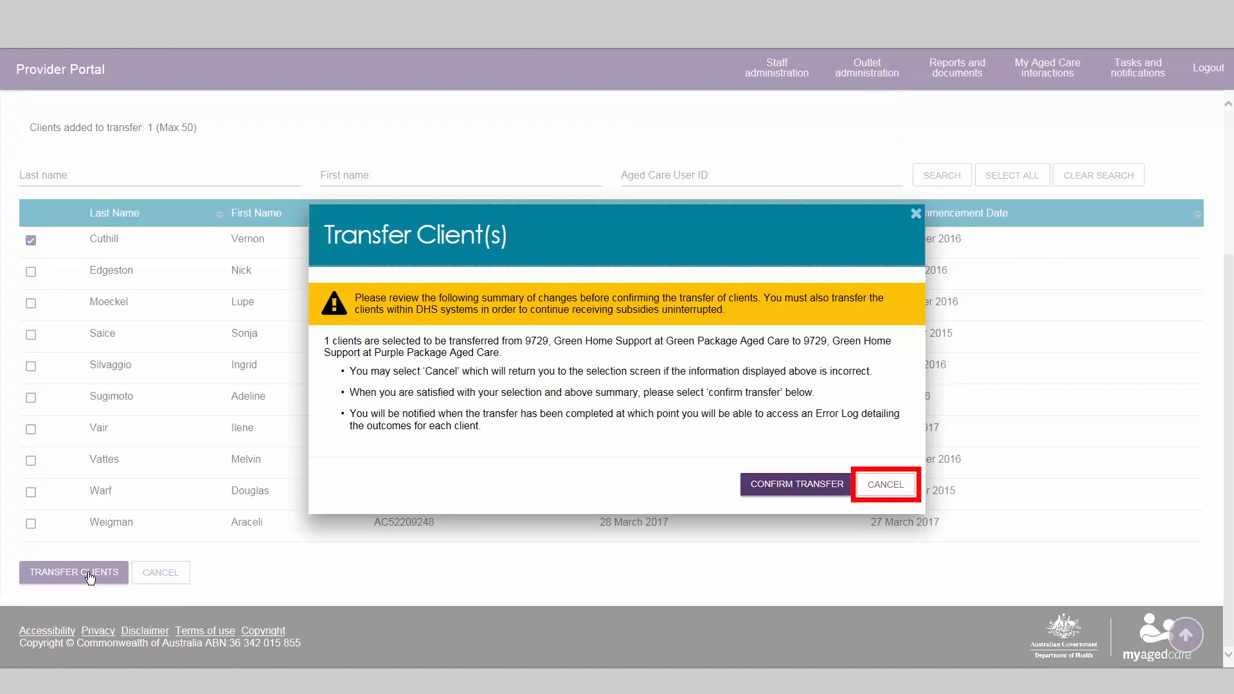
mouse_move(796, 484)
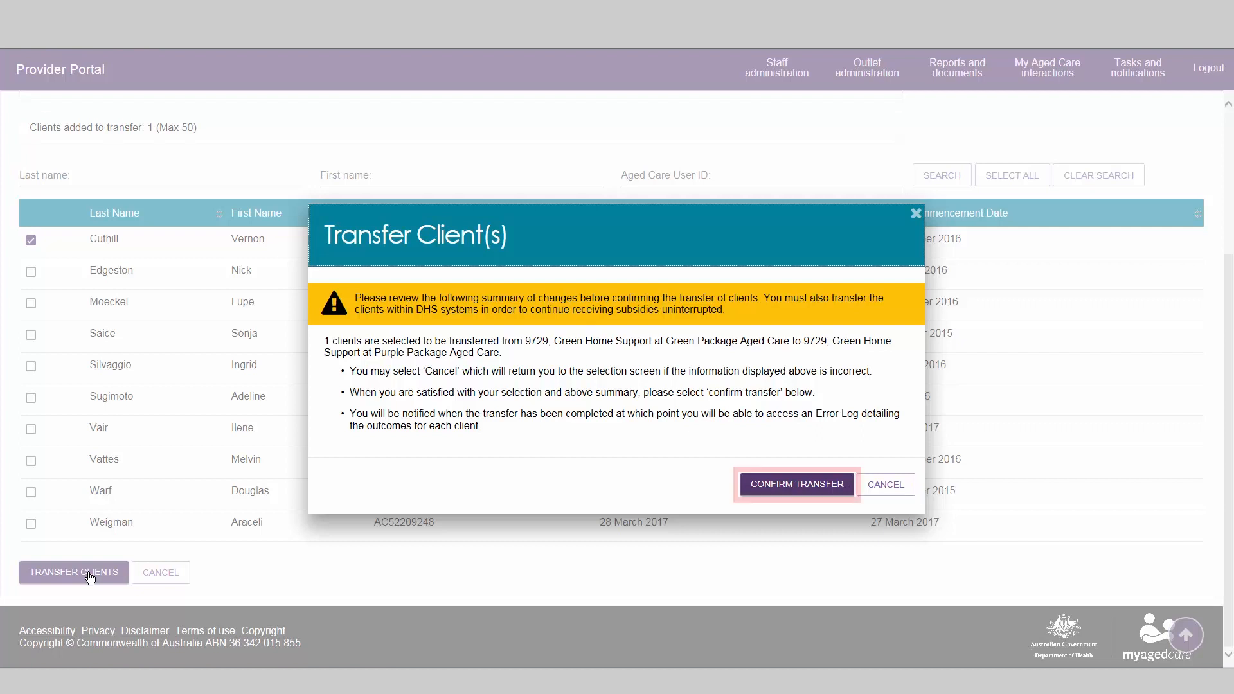
mouse_move(796, 484)
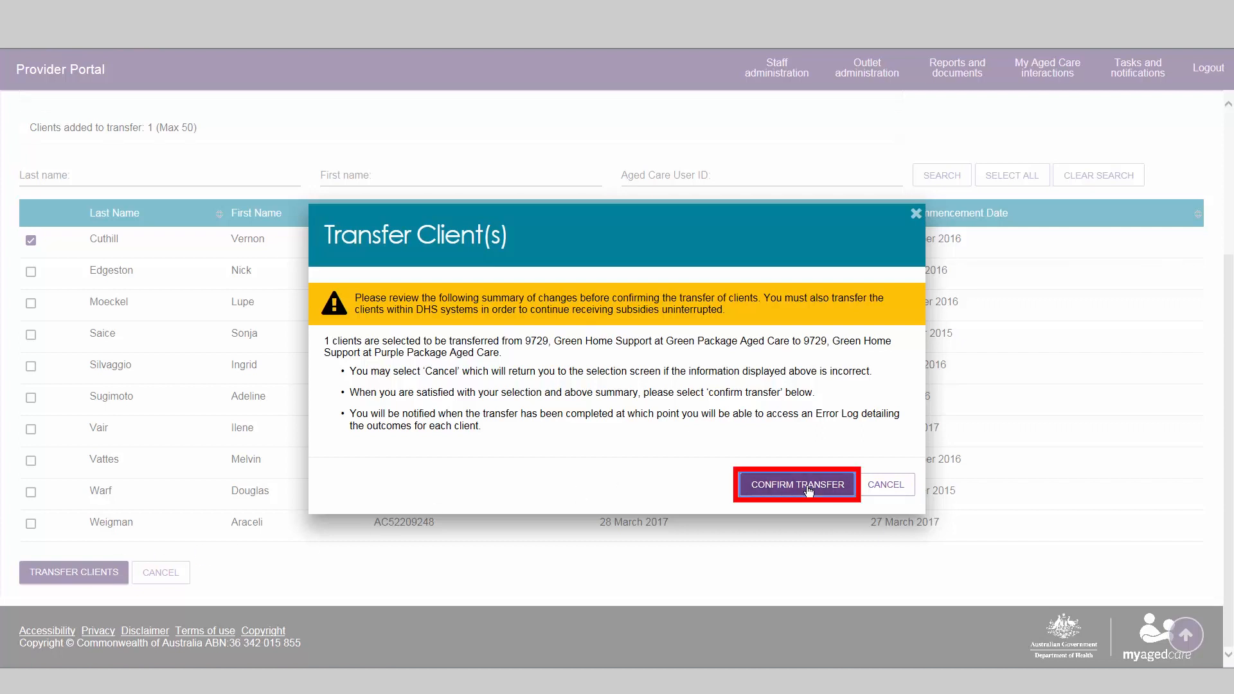
Confirm the client transfer in the Transfer Client(s) dialog
click(796, 484)
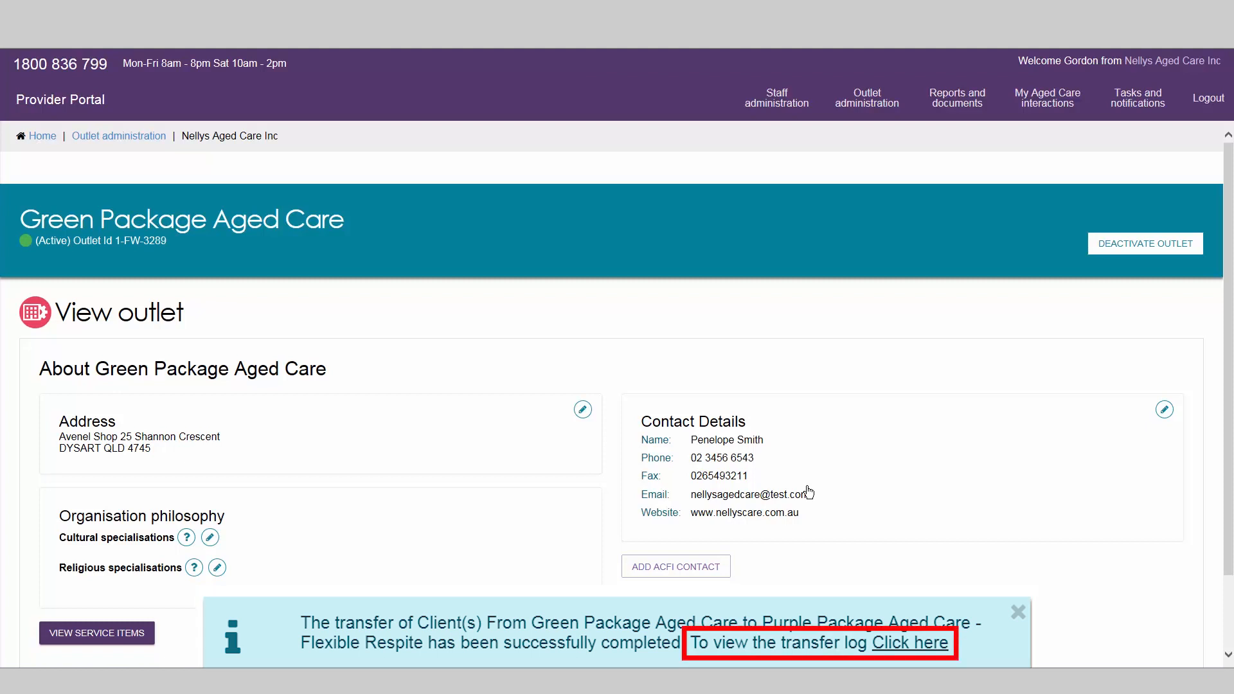
click(937, 643)
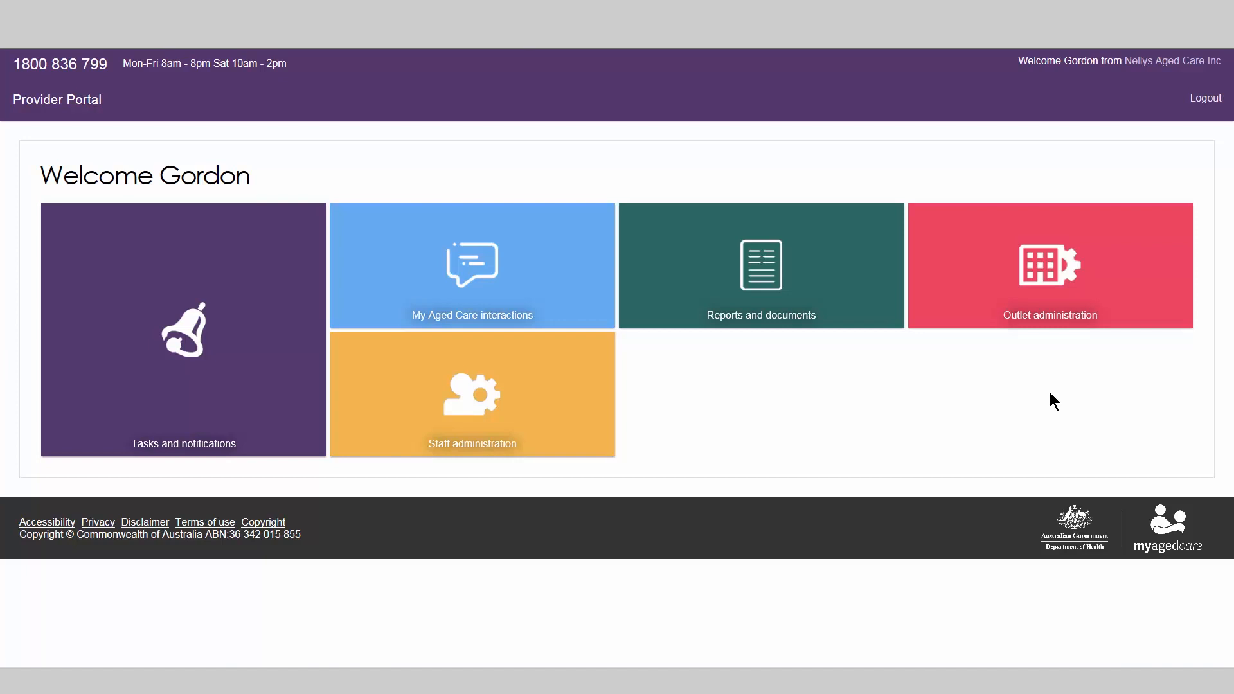
mouse_move(1049, 281)
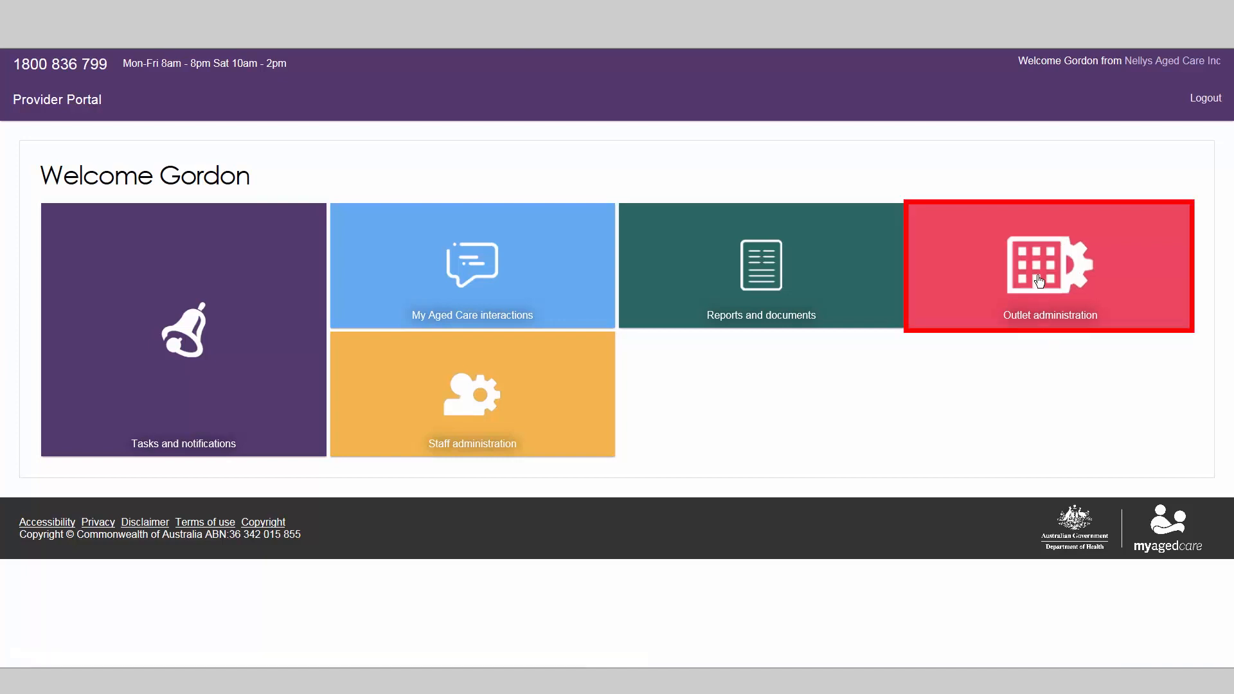
click(1049, 266)
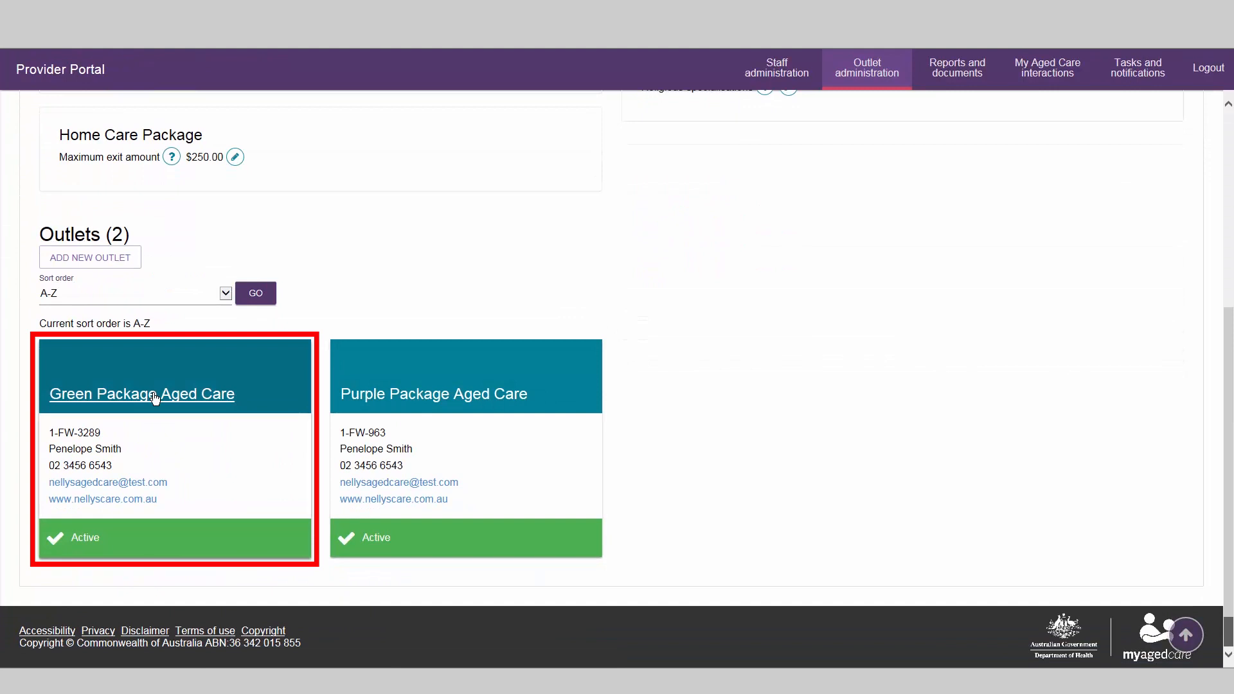
click(141, 394)
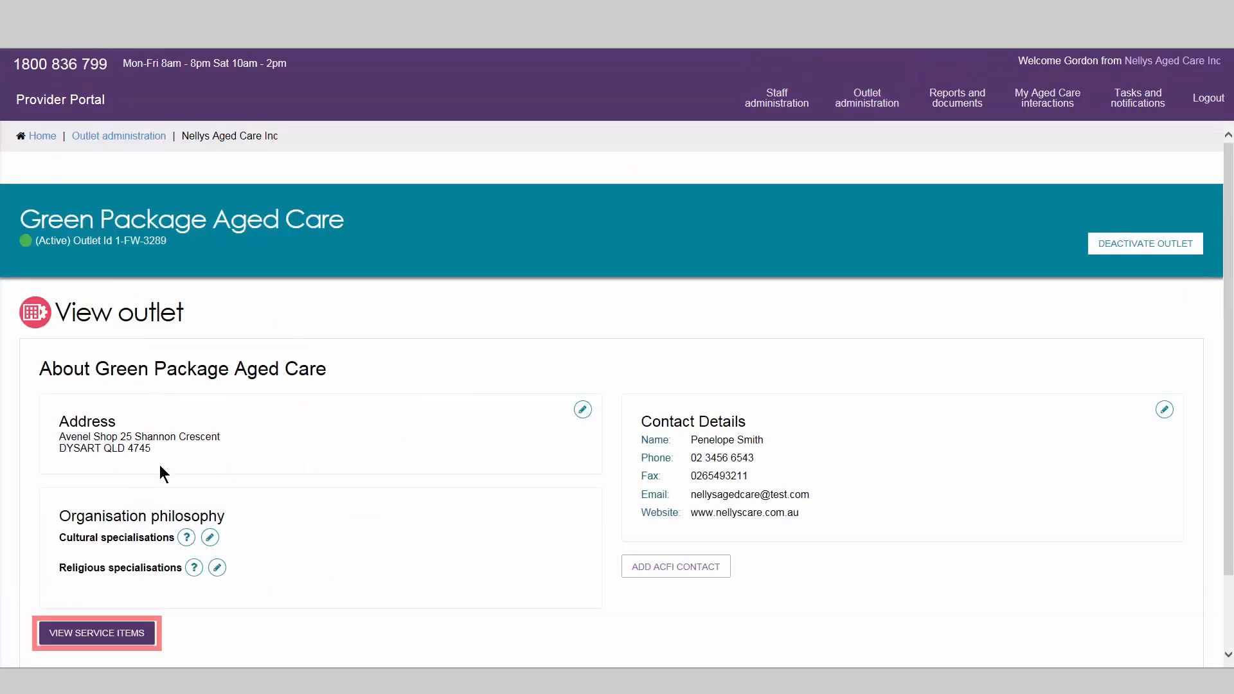
click(96, 632)
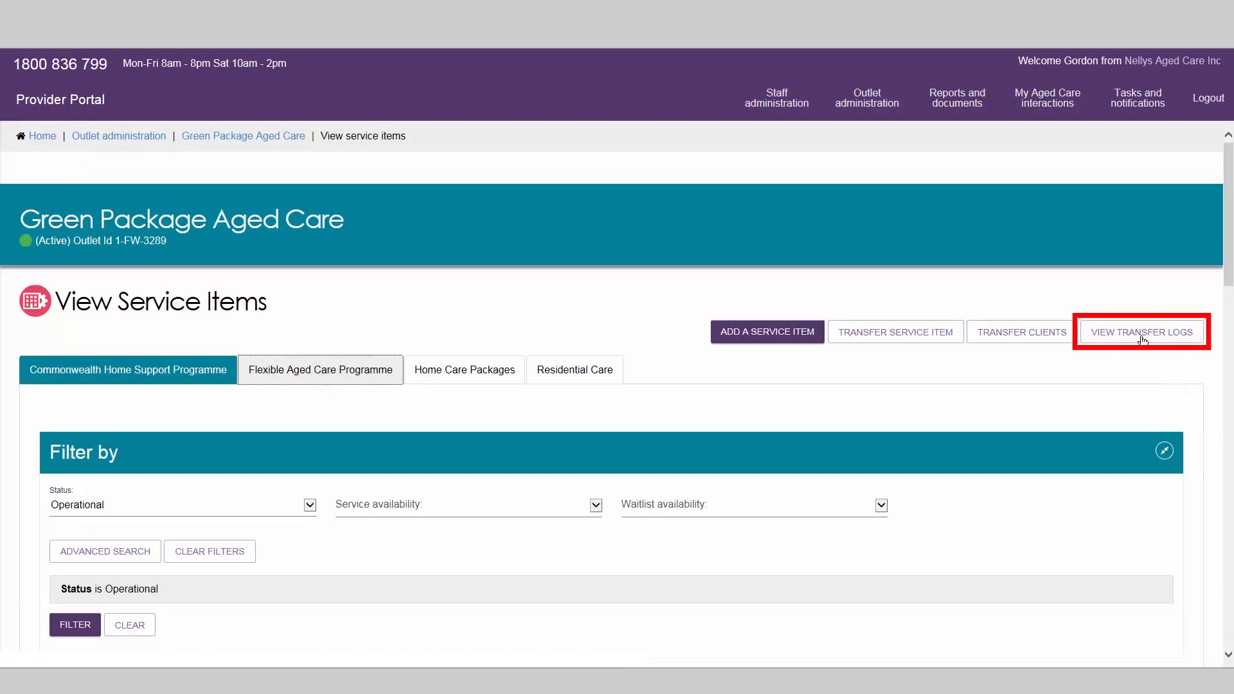
Open the Green Package outlet's transfer logs and view the Transport client transfer log details
click(1141, 331)
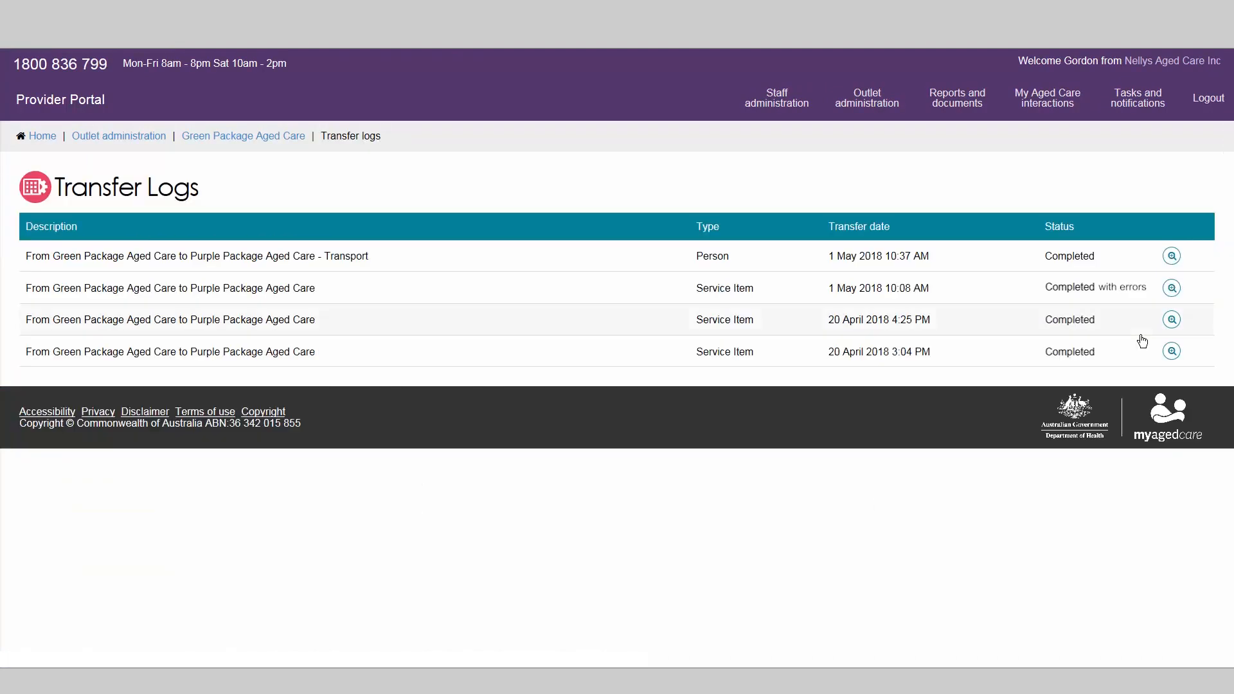
mouse_move(1082, 323)
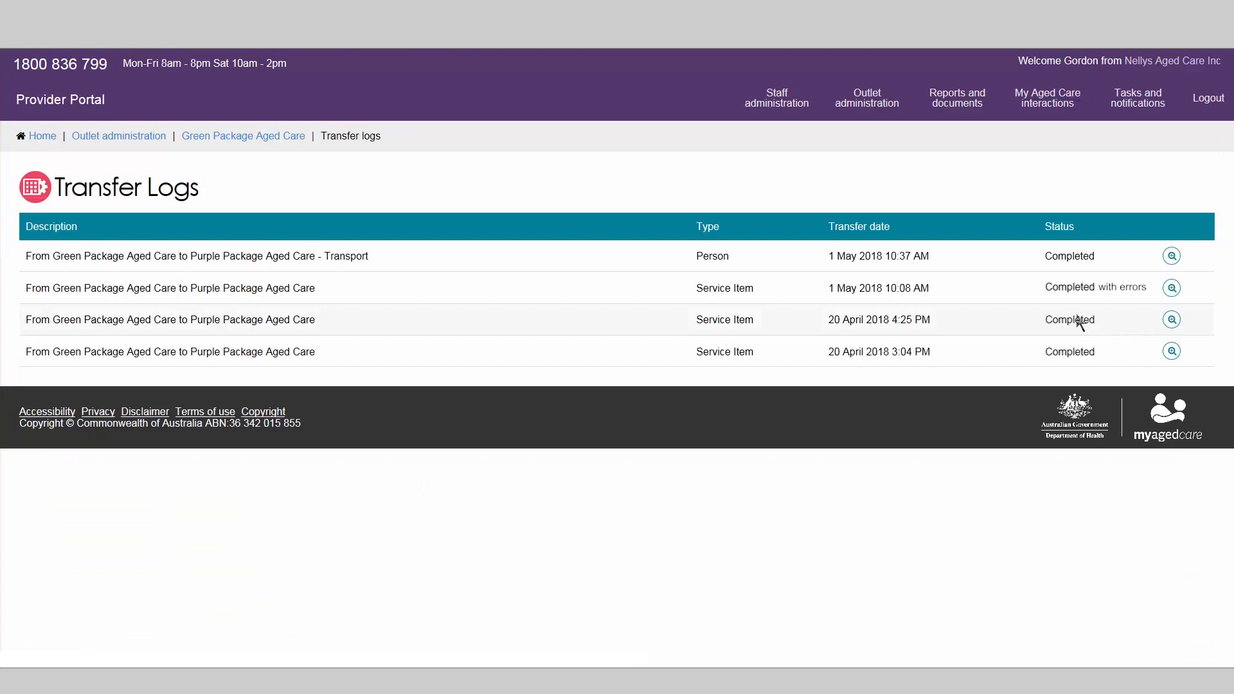
mouse_move(1010, 289)
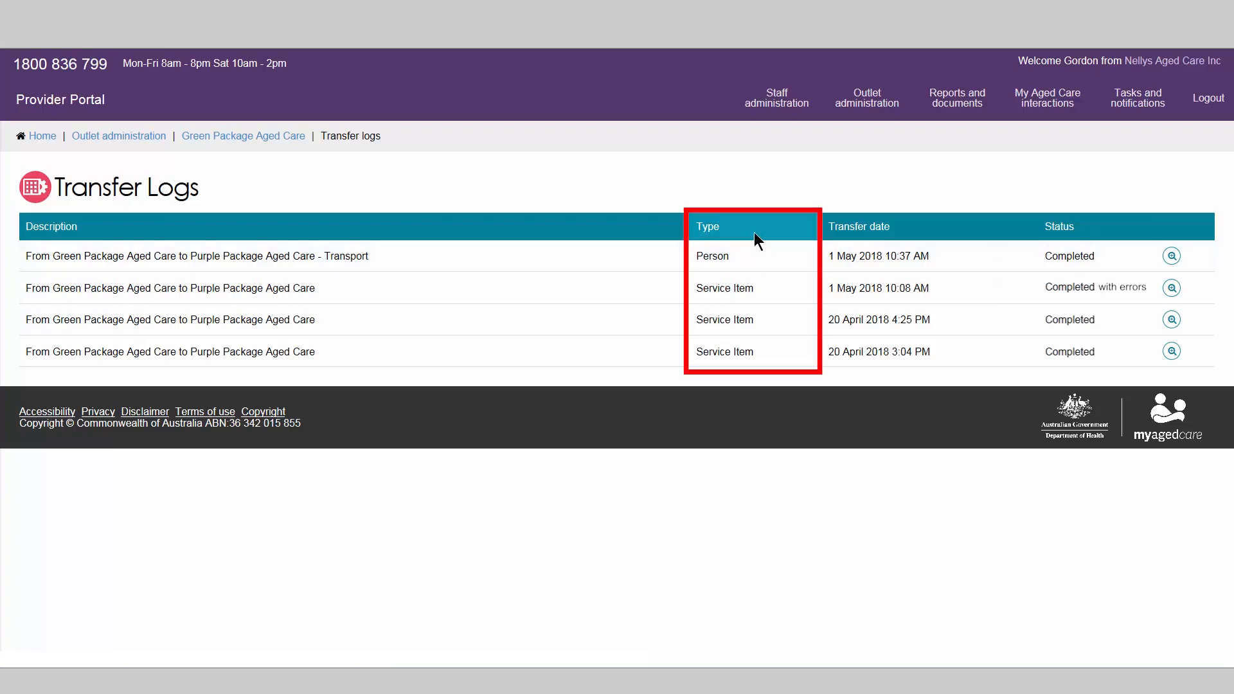
mouse_move(744, 236)
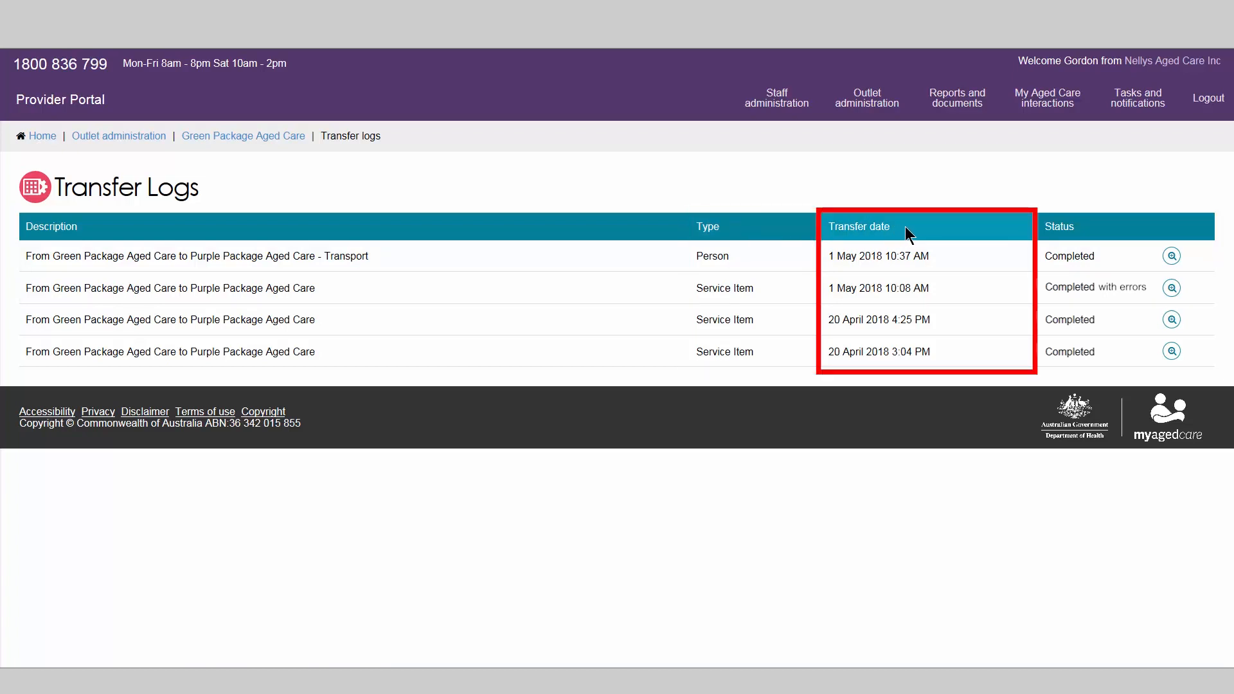
mouse_move(1114, 231)
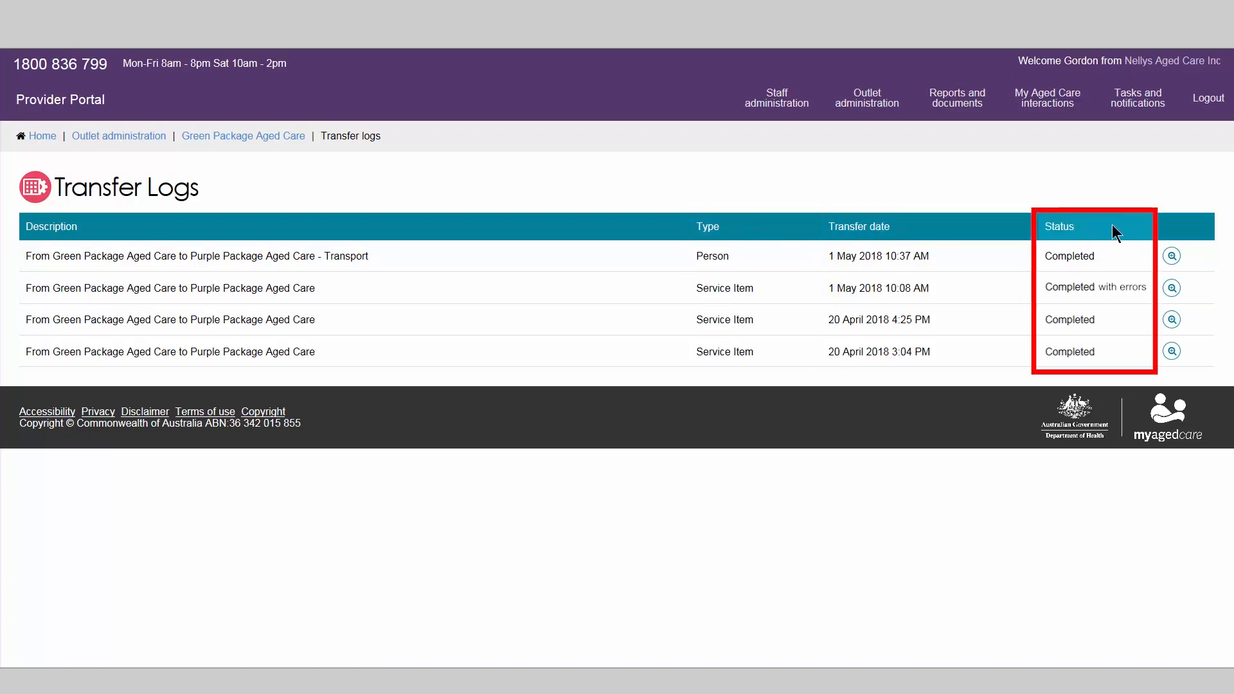
mouse_move(1124, 232)
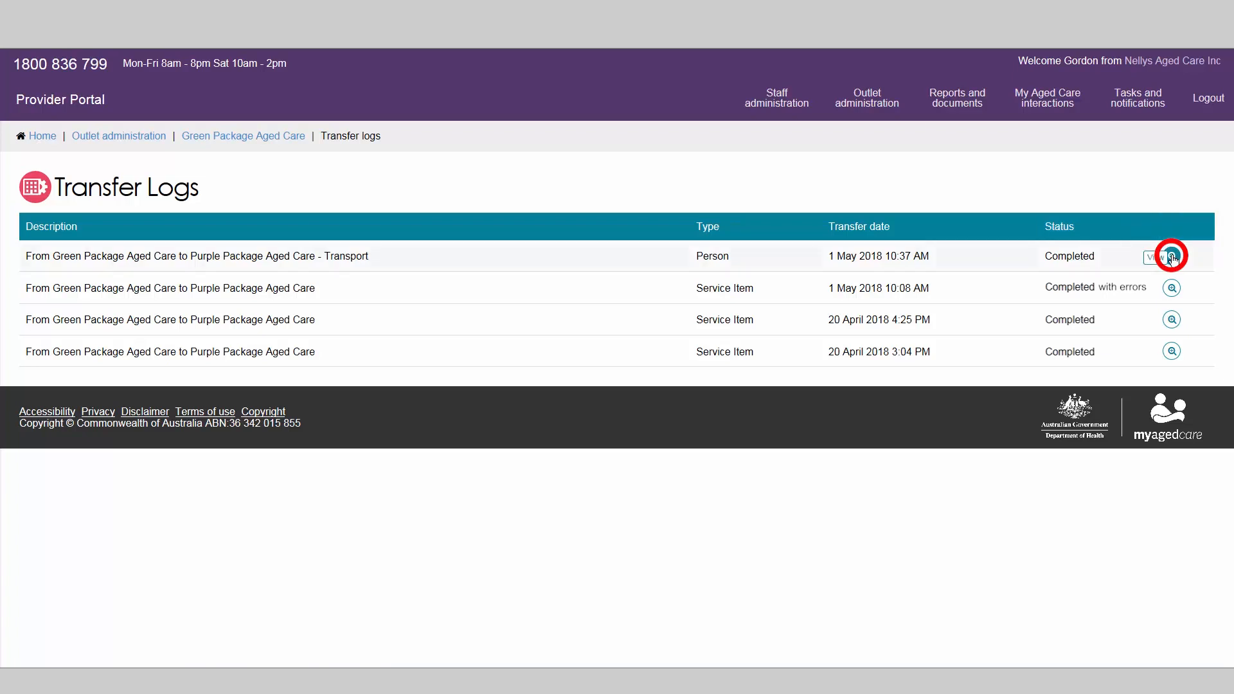
click(1171, 256)
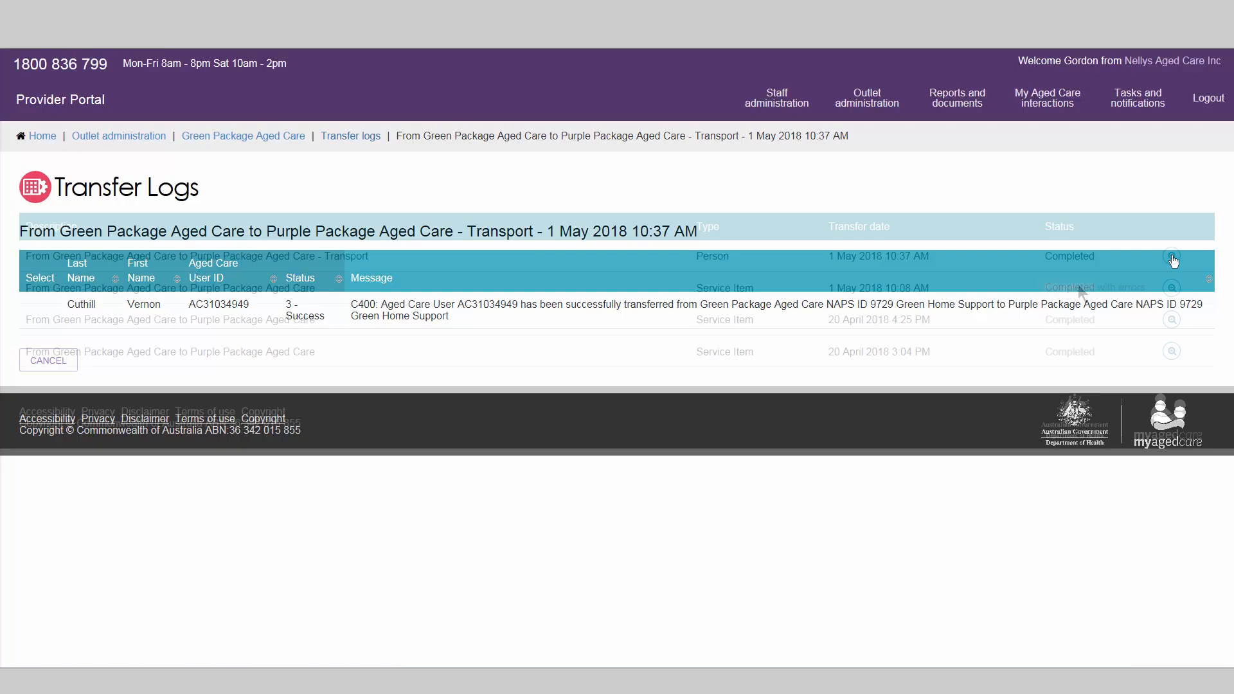
Open the 'Completed with errors' log and select the failed Flexible Respite and Social Support Group items
click(48, 361)
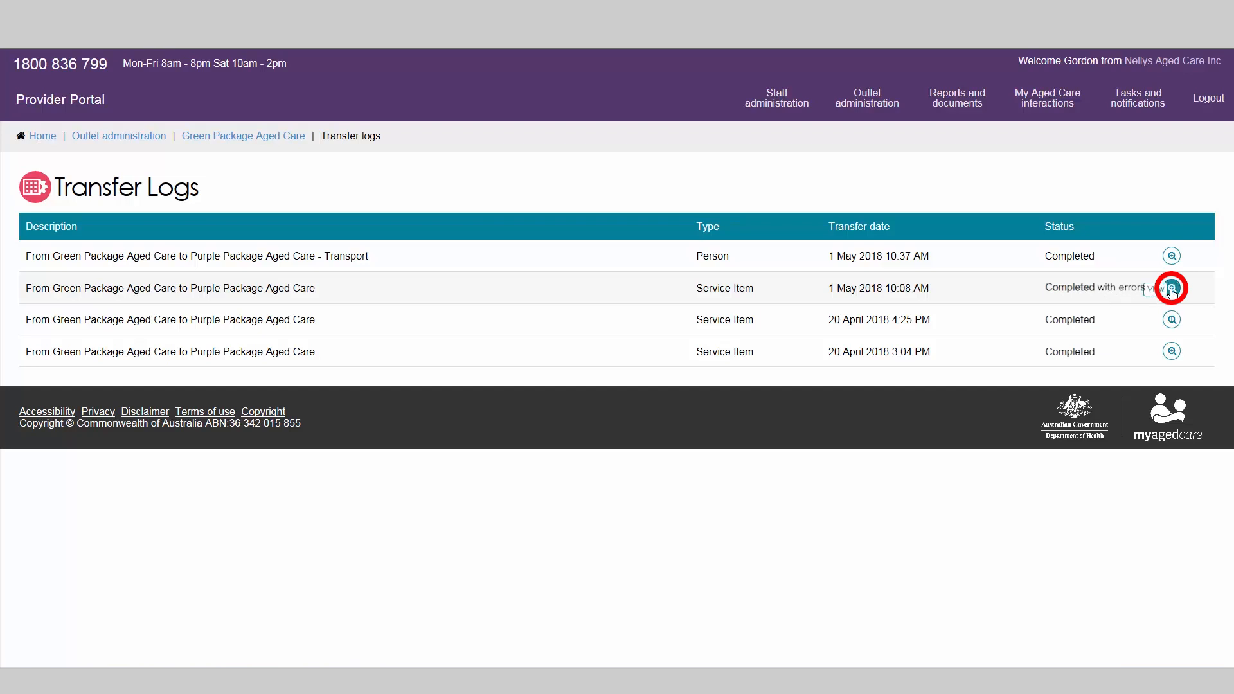
click(1171, 287)
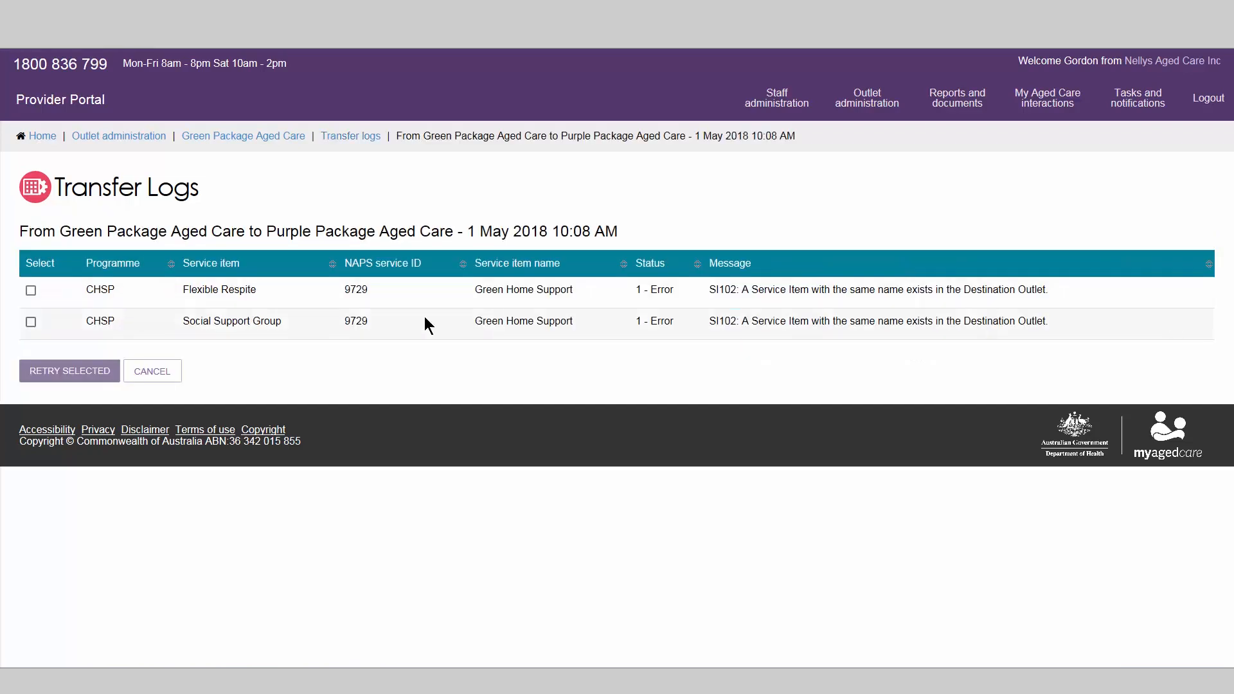
click(31, 290)
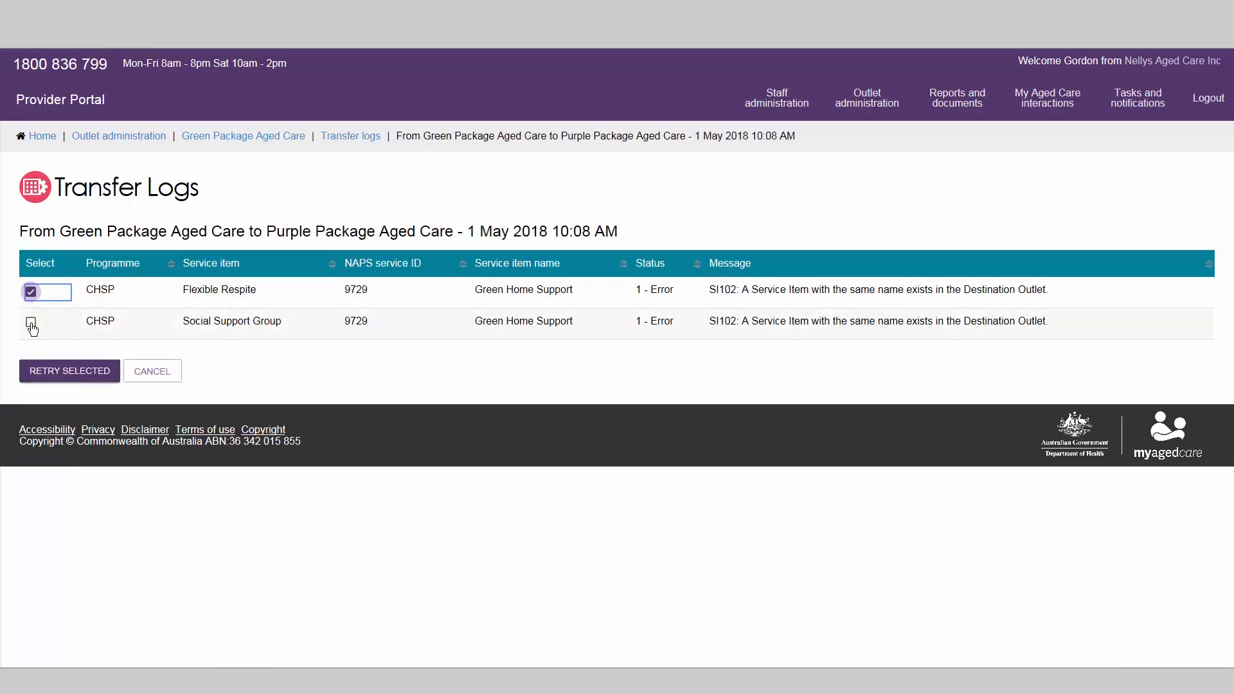
click(69, 371)
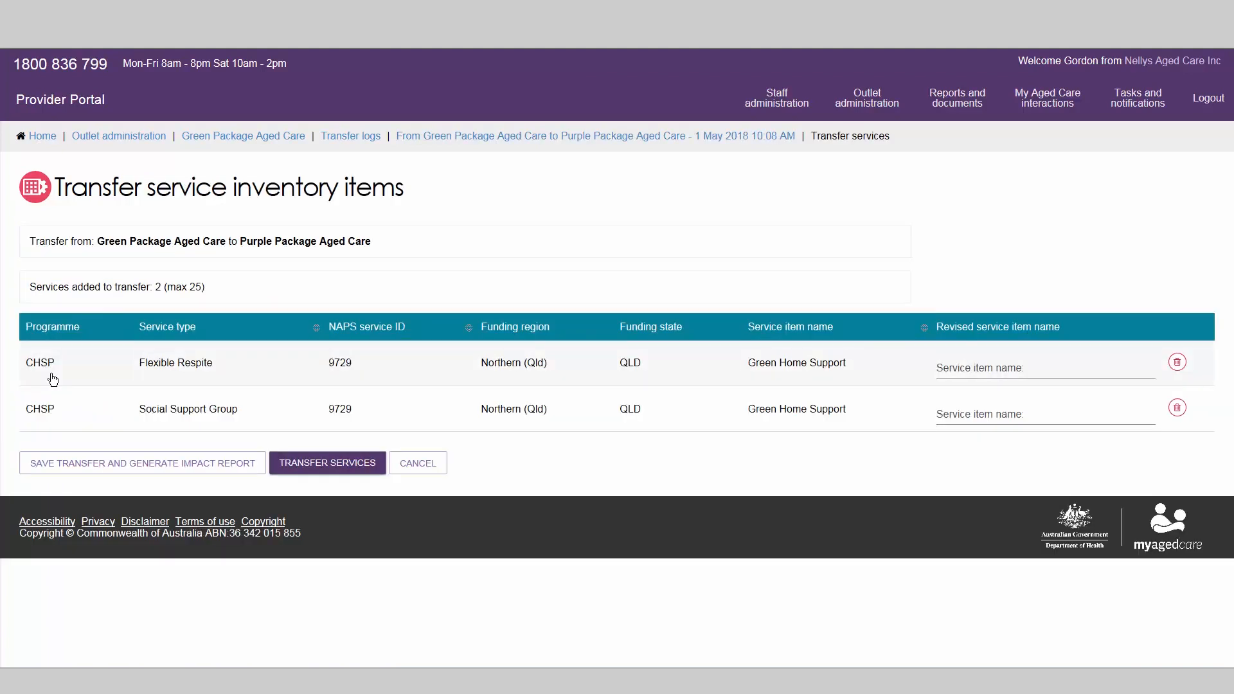